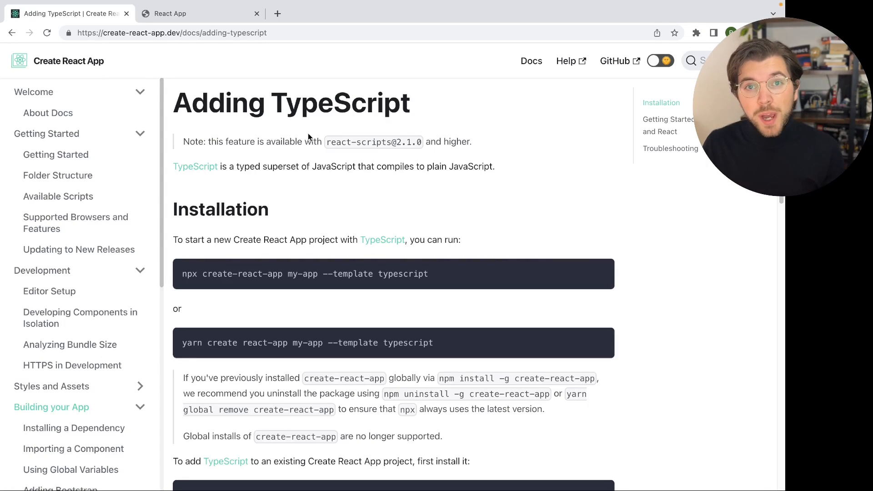
mouse_move(264, 274)
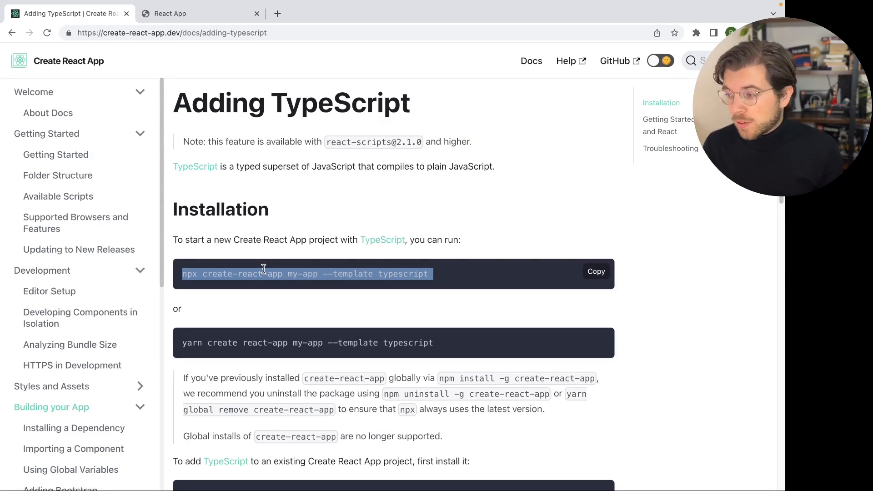
Step: Copy the npx create-react-app my-app --template typescript command from the docs
left_click(304, 273)
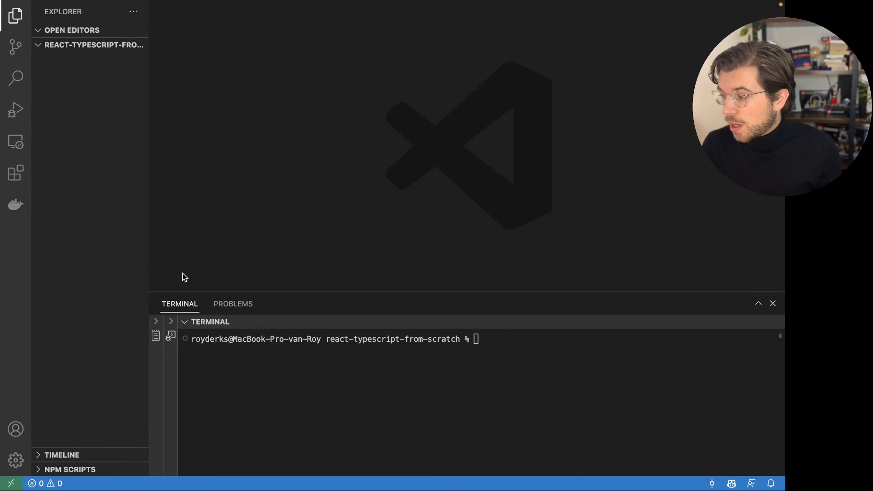
Step: Run npx create-react-app my-app in the integrated terminal
type("npx create-react-app my-app")
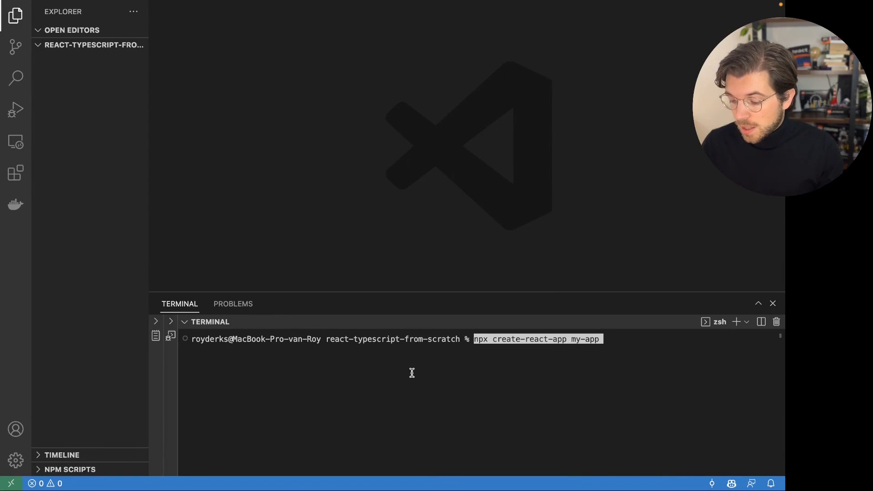
key("Return")
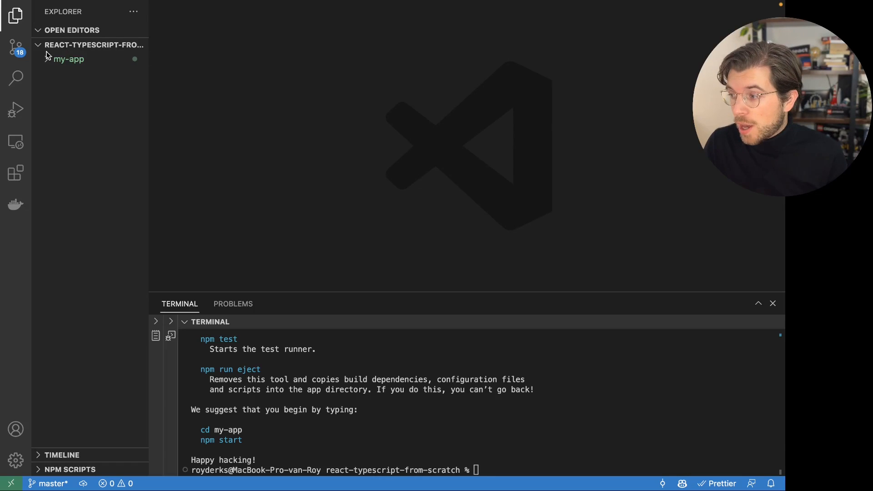
Step: Move into my-app and launch the development server with npm start
left_click(68, 58)
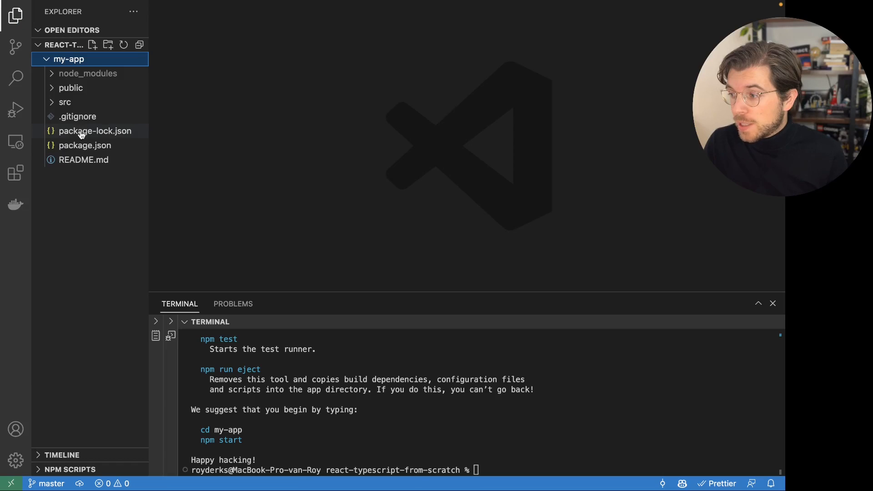
type("cd")
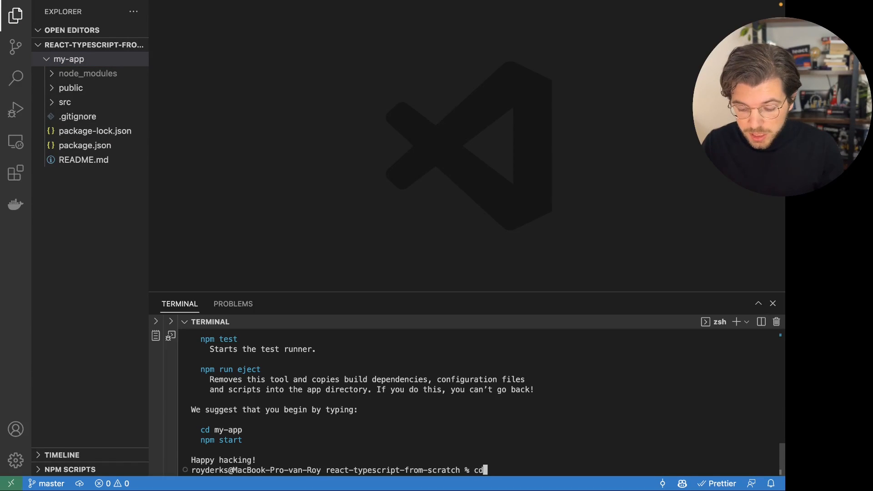
key("Return")
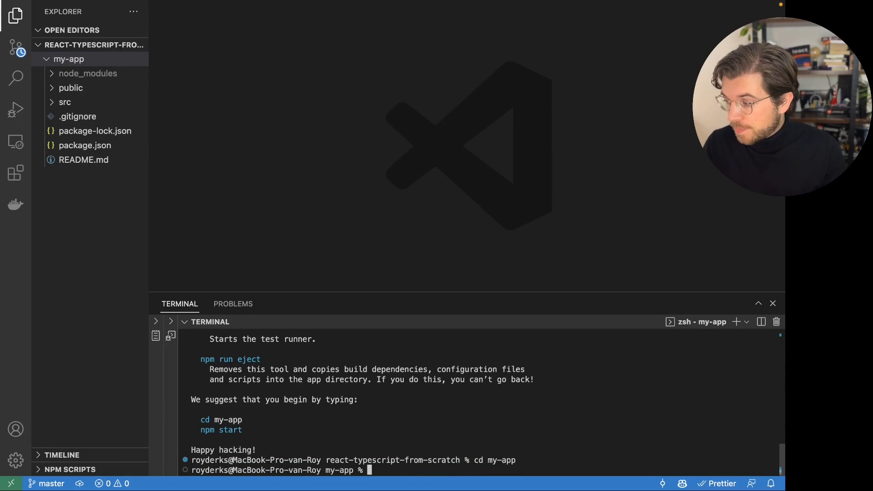
type("npm start")
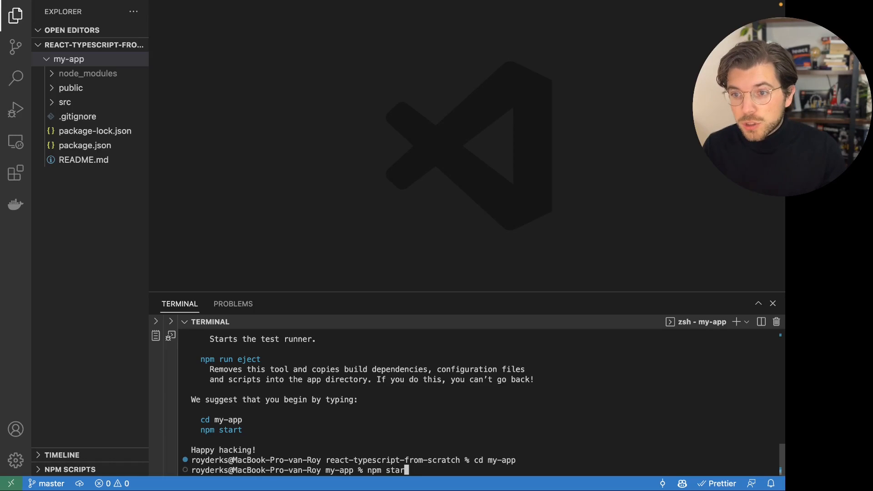
key("Return")
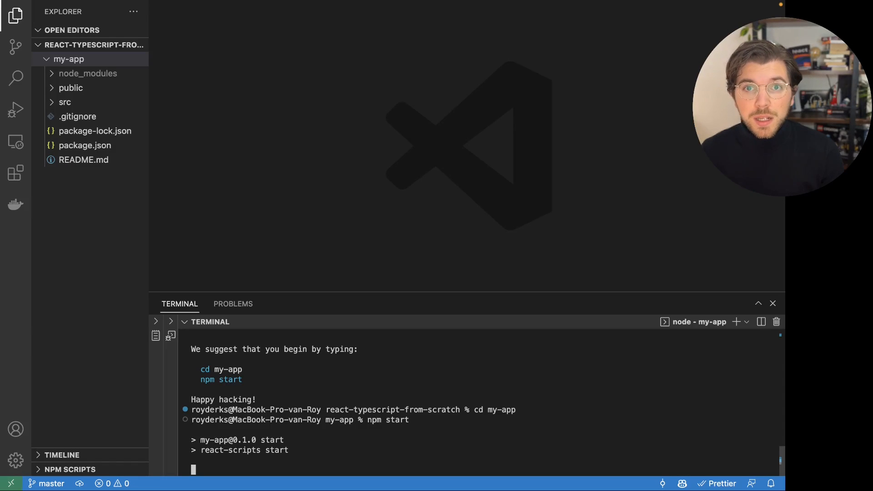
mouse_move(493, 387)
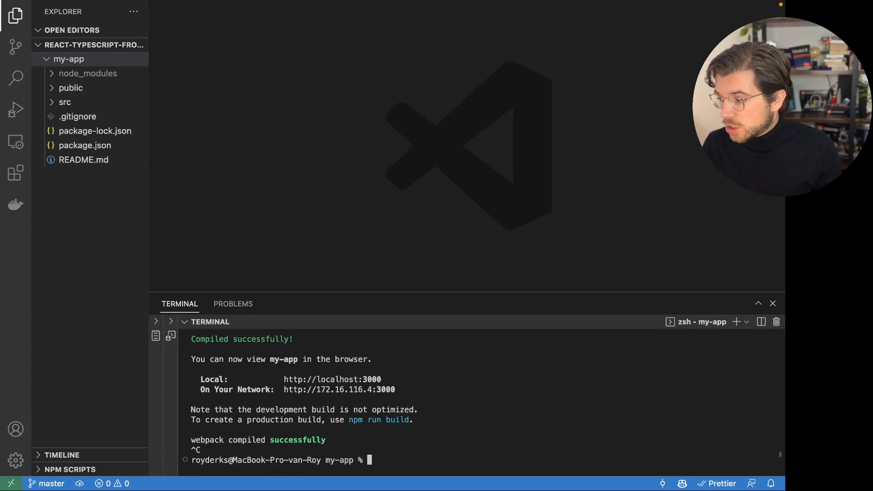
Step: Rename src/App.js to App.tsx and begin renaming index.js to index.tsx
left_click(64, 102)
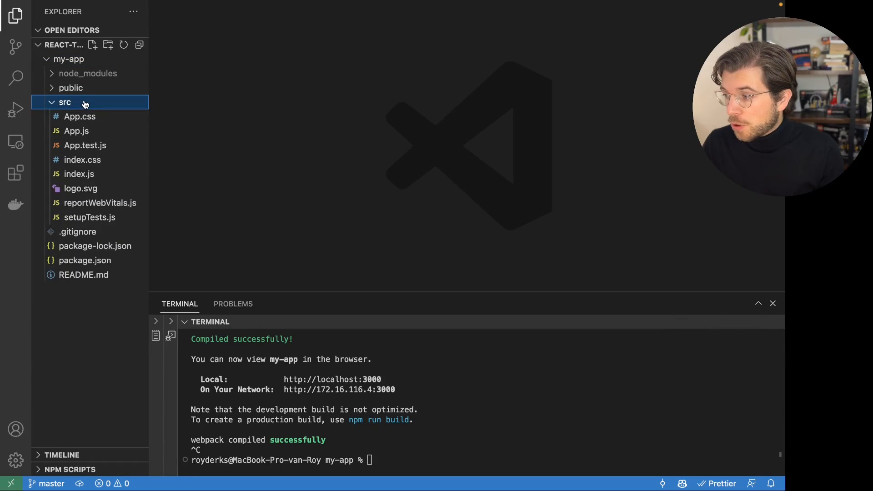
left_click(77, 130)
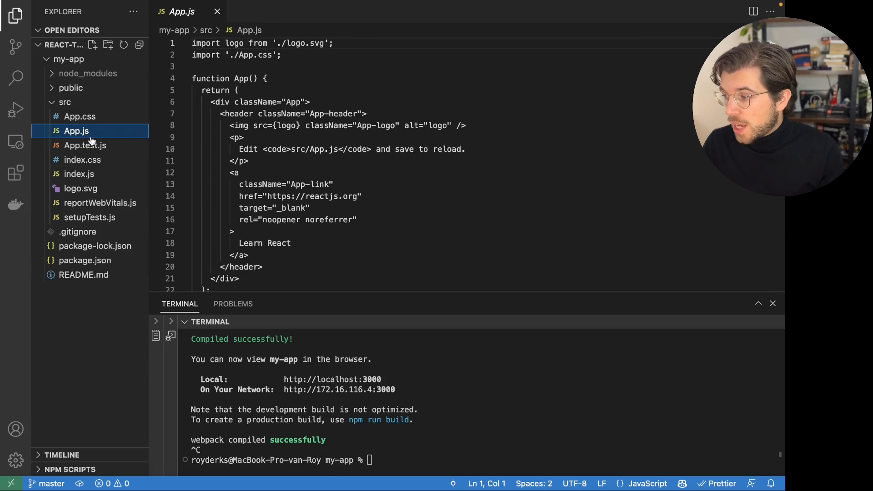
right_click(76, 130)
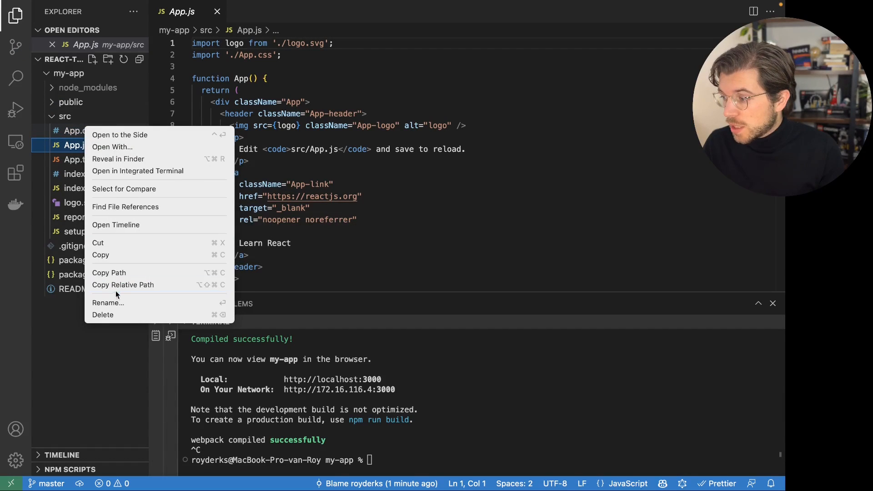
left_click(107, 301)
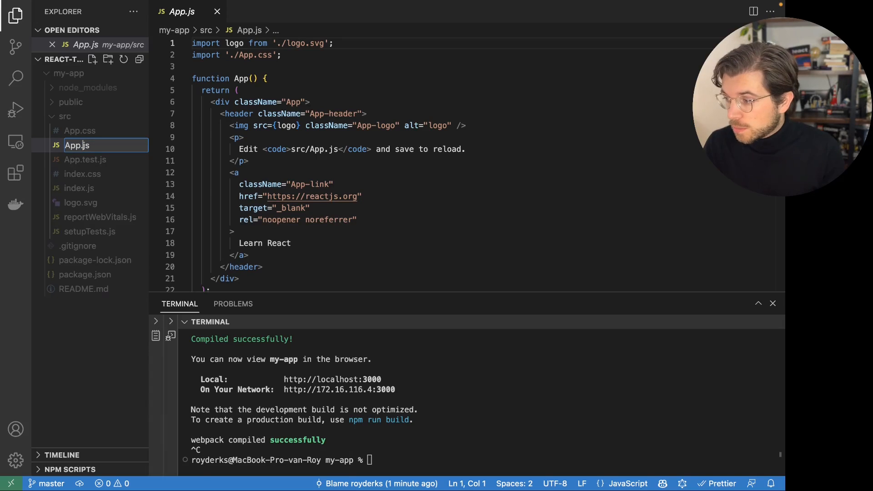
type("App.t")
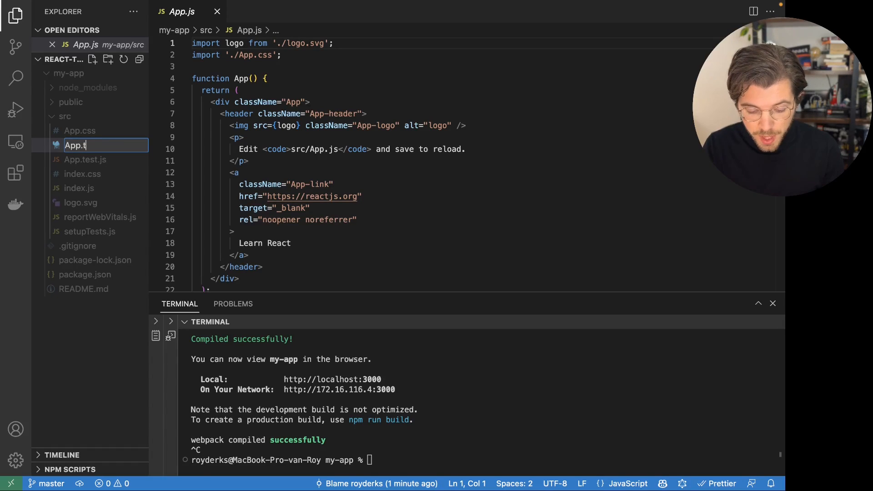
type("sx")
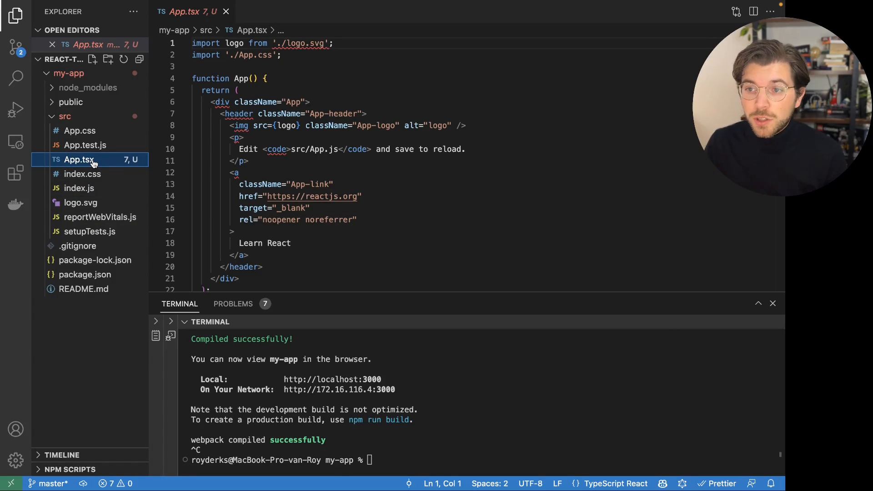
mouse_move(93, 210)
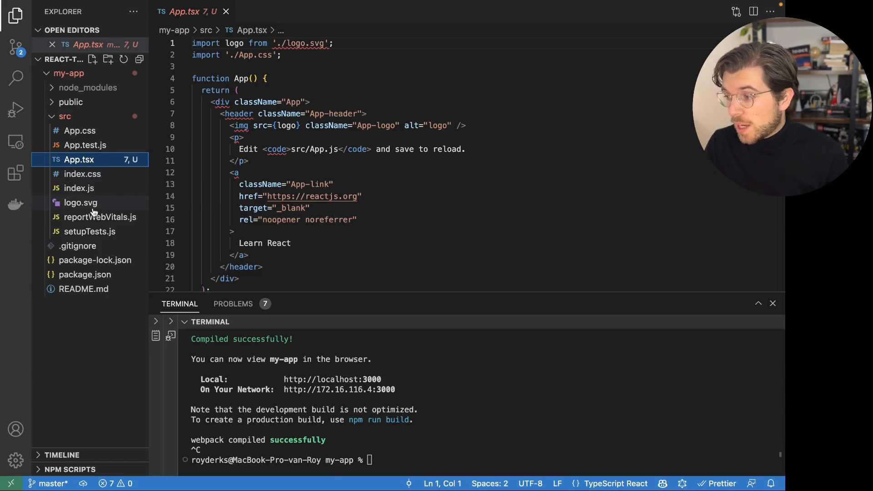
right_click(78, 188)
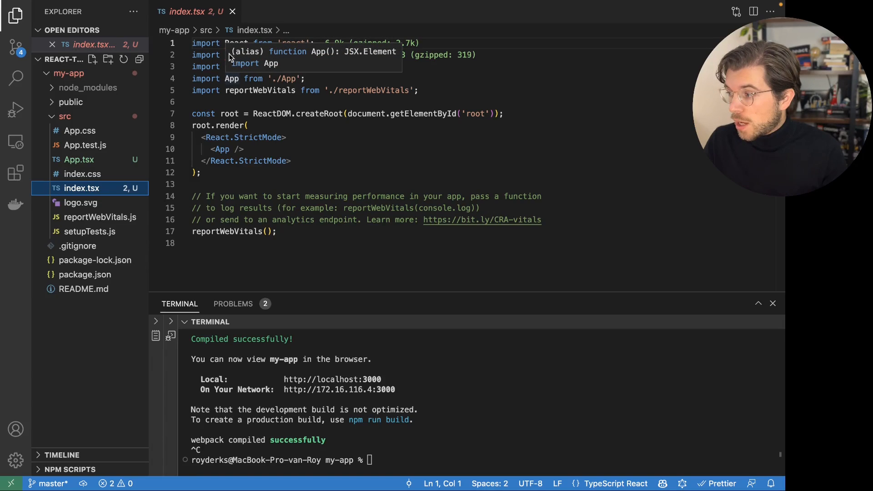
mouse_move(242, 55)
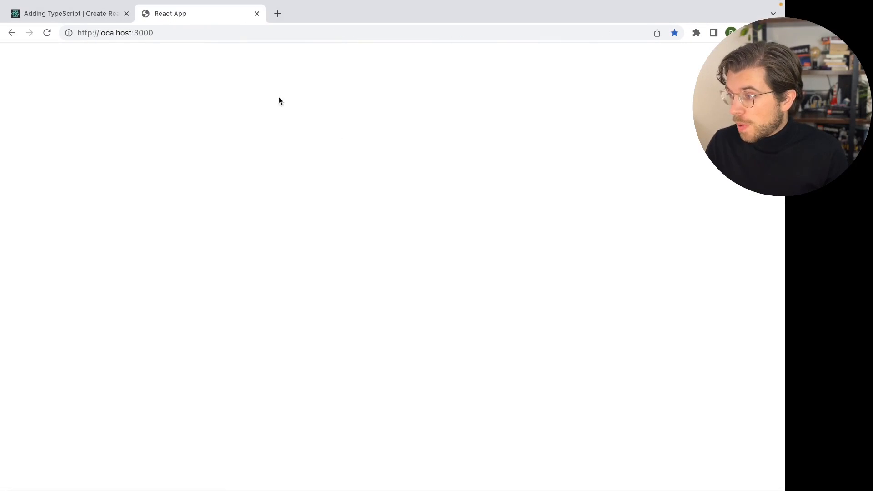
left_click(66, 13)
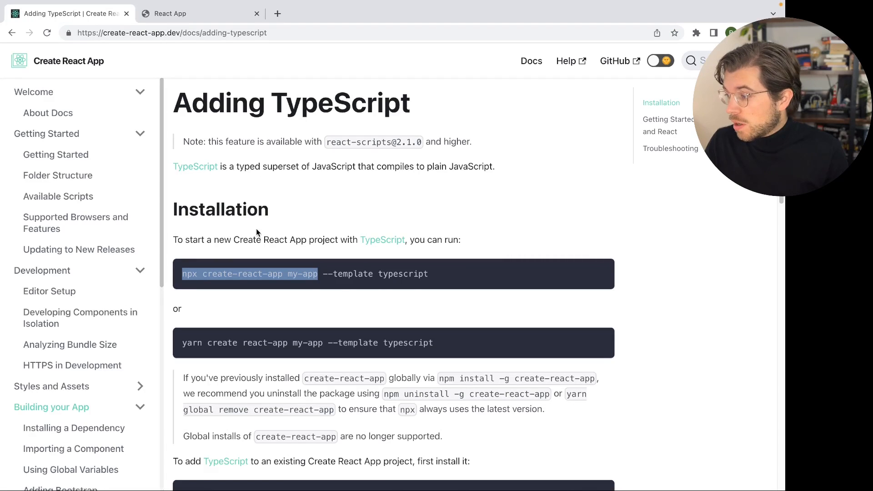
scroll("down", 3)
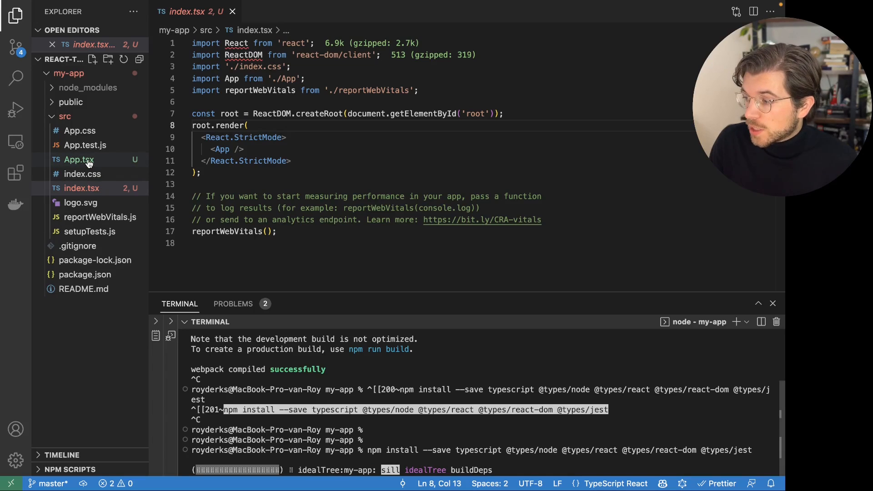
Step: Create a tsconfig.json file at the root of my-app
left_click(81, 187)
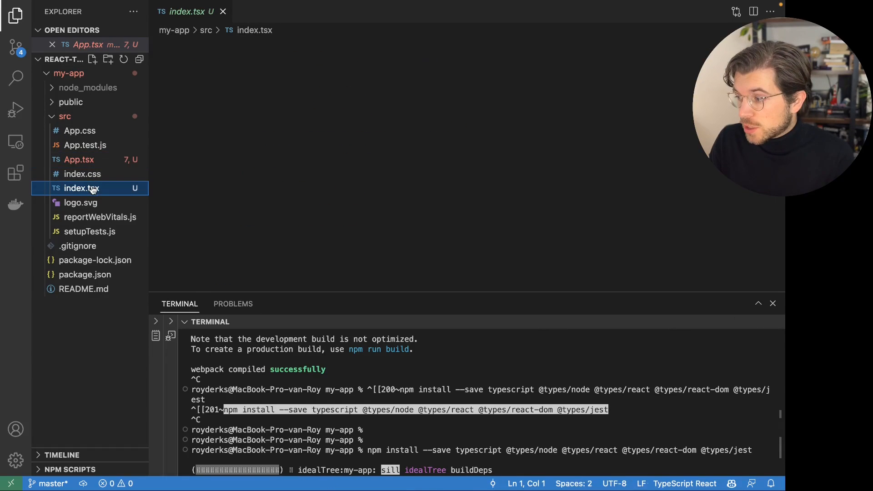
right_click(89, 312)
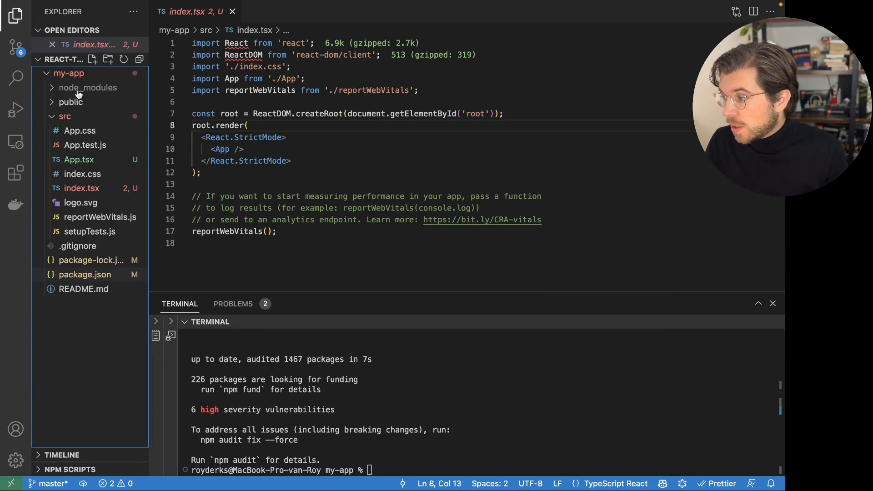
right_click(68, 73)
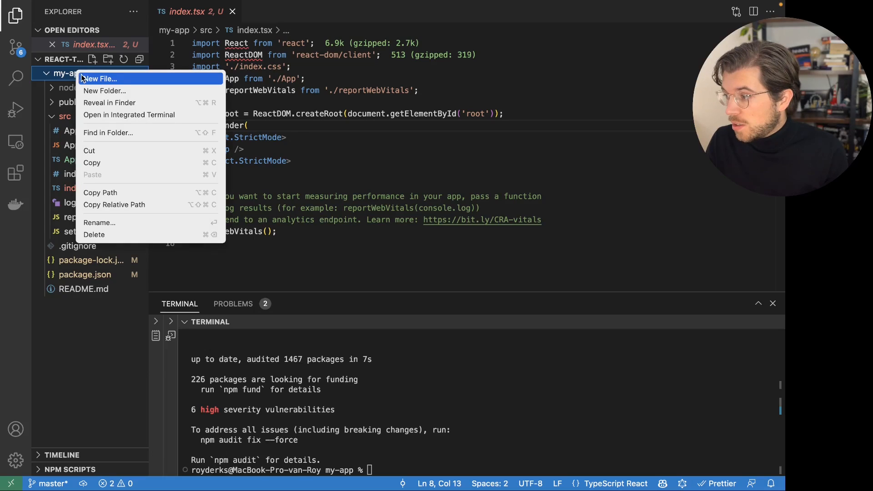
left_click(99, 79)
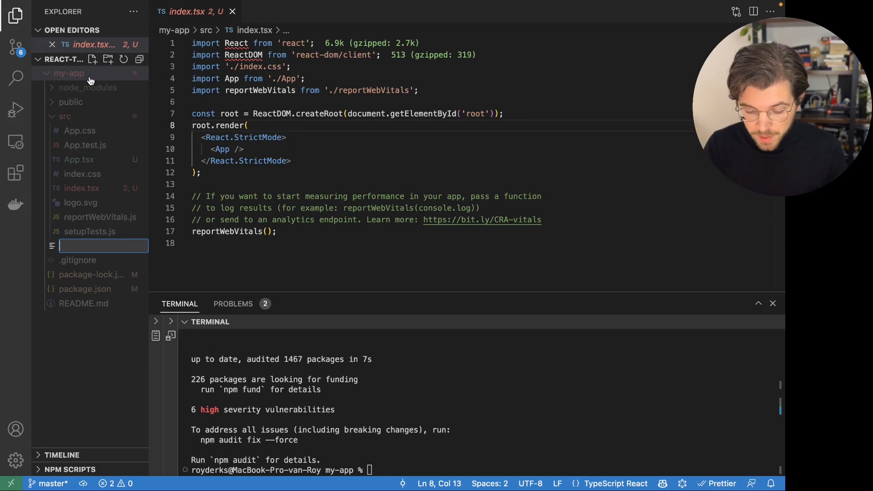
type("tsconfig.js")
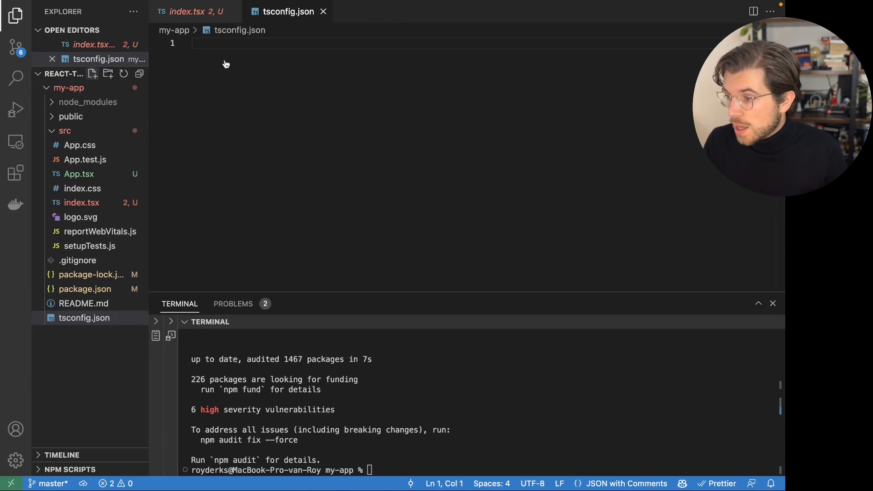
type("npm install --save typescript @types/node @types/react @types/react-dom @types/jest")
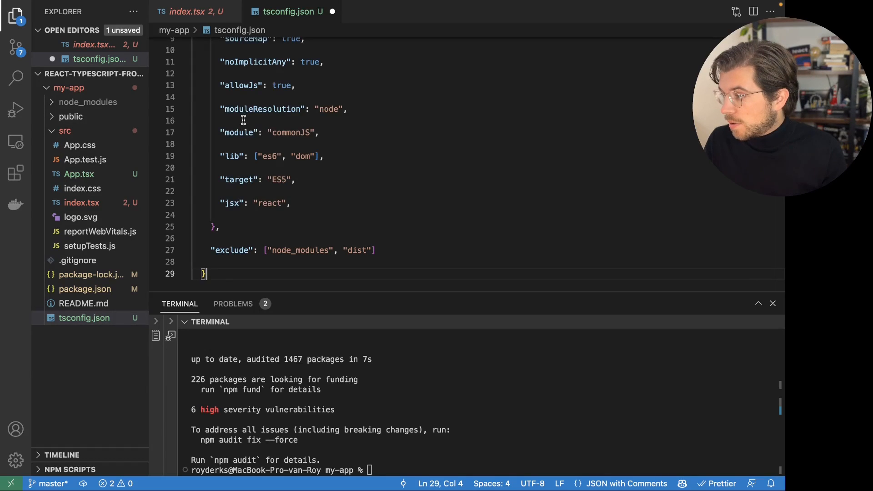
right_click(242, 120)
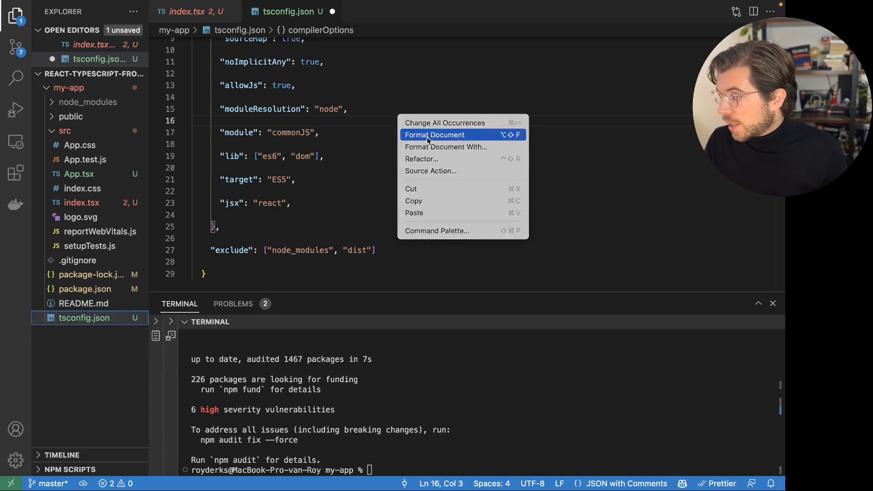
left_click(434, 134)
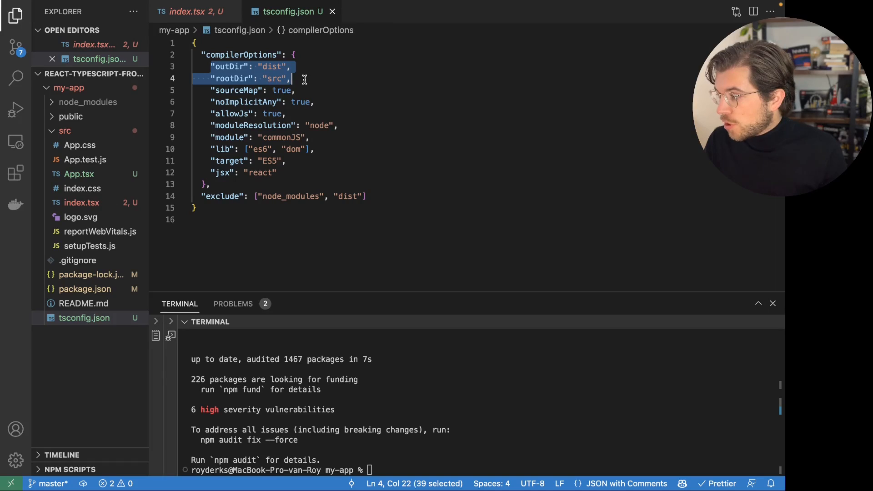
left_click(221, 113)
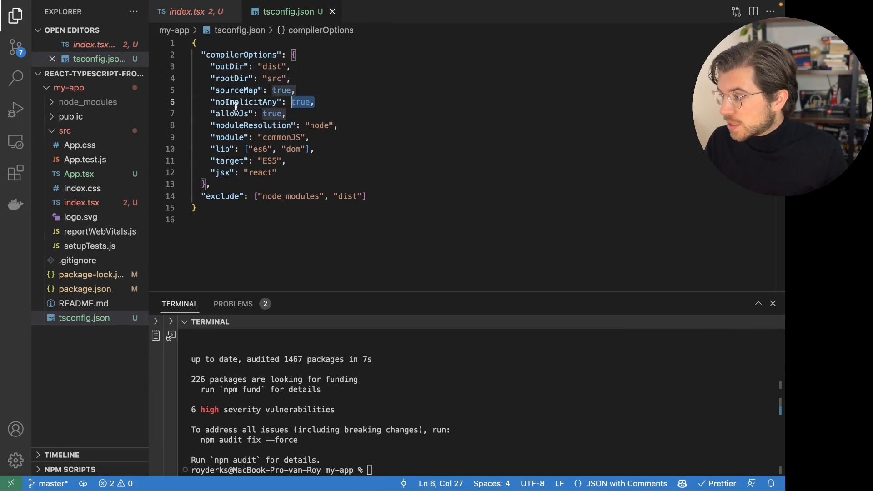
left_click(172, 102)
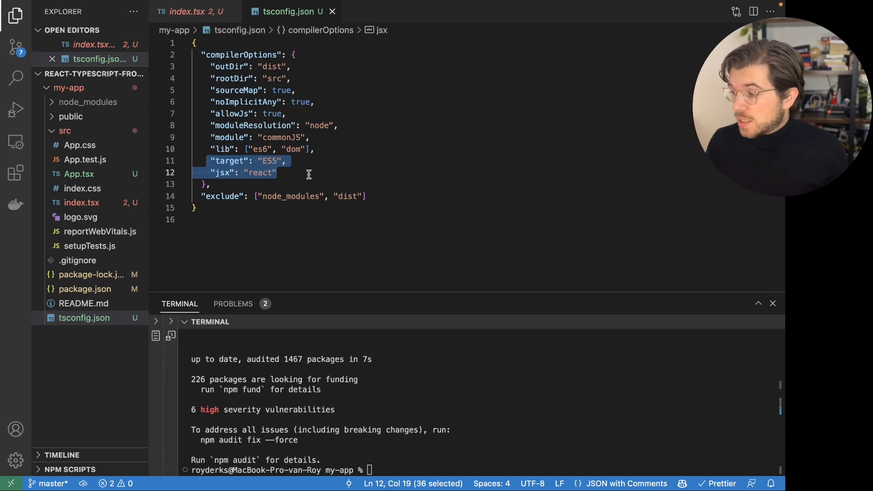
Step: Run npm start again in the my-app terminal
left_click(486, 388)
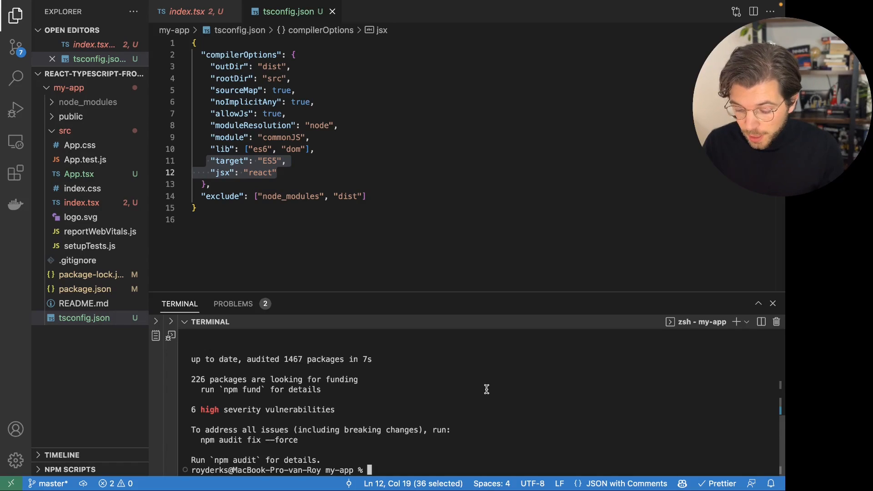
type("npm star")
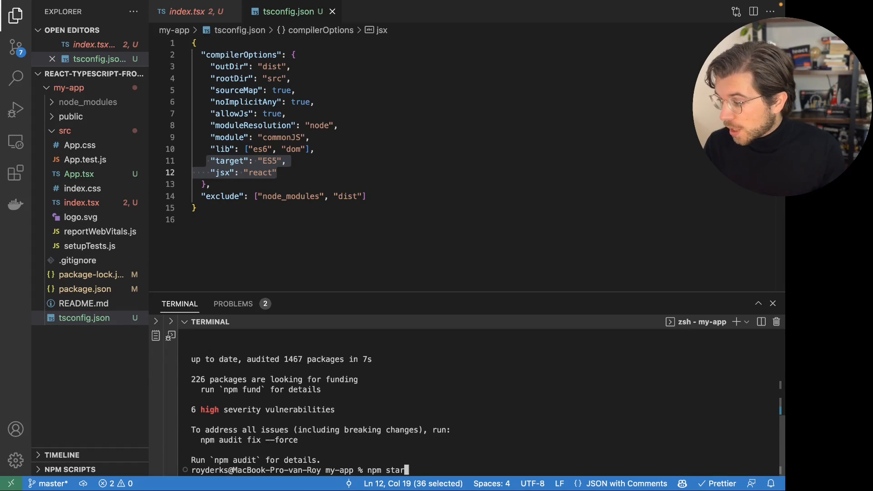
key("Return")
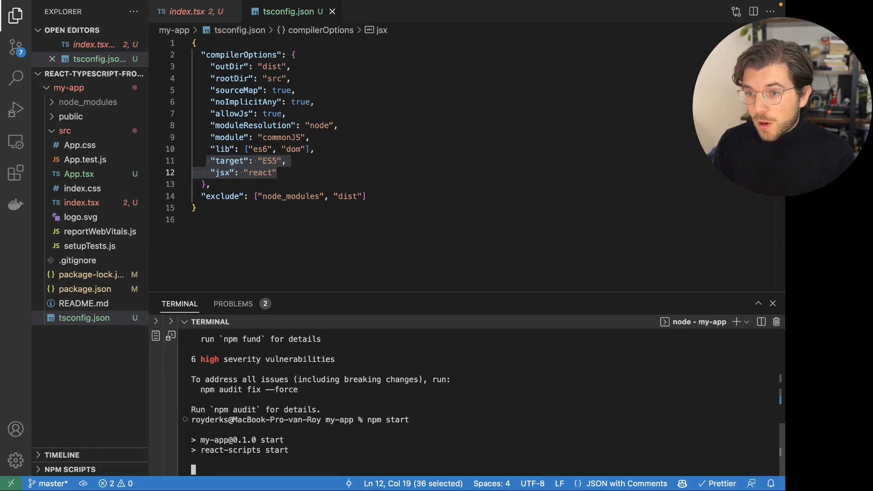
mouse_move(79, 174)
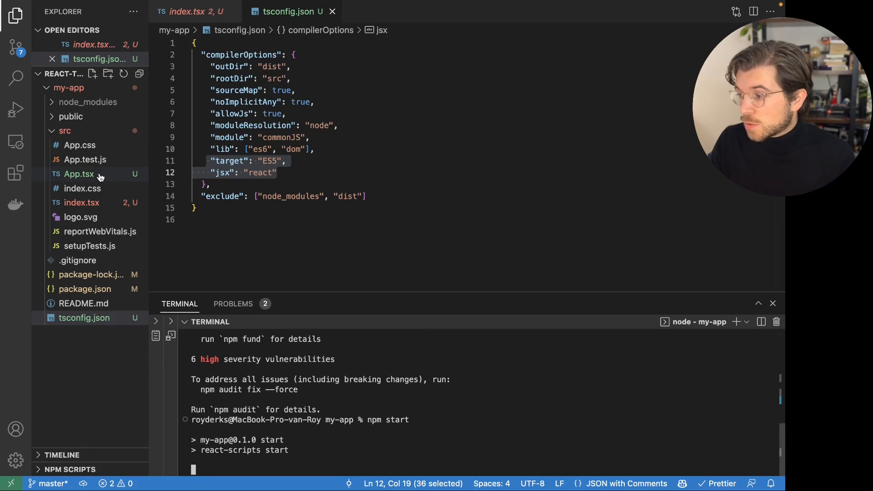
mouse_move(78, 174)
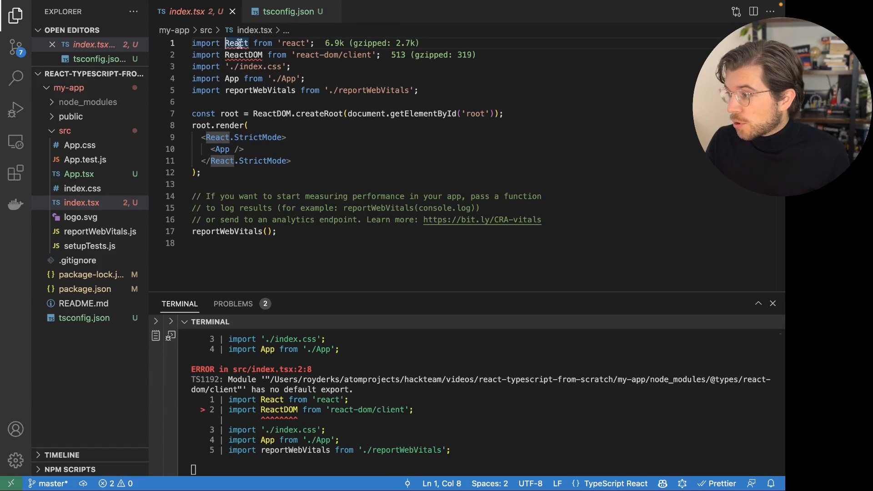
Step: Change the React and ReactDOM imports in index.tsx to '* as' namespace imports
type("*")
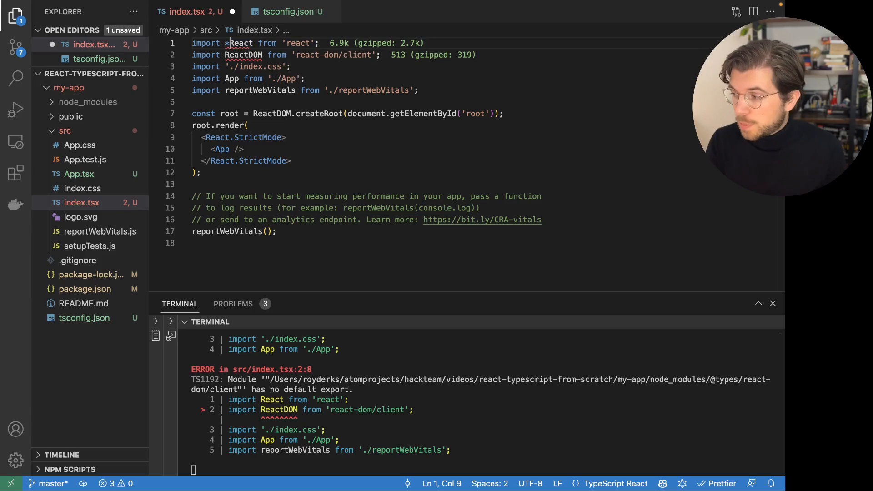
type("as")
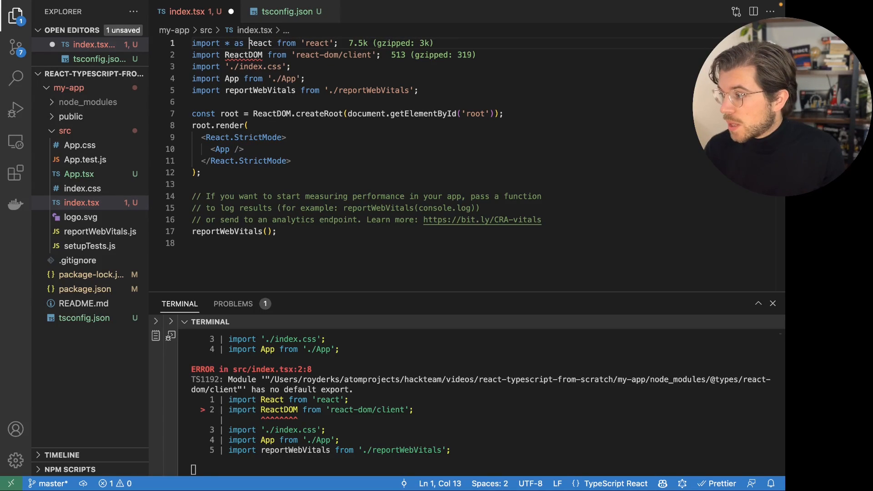
left_click(225, 55)
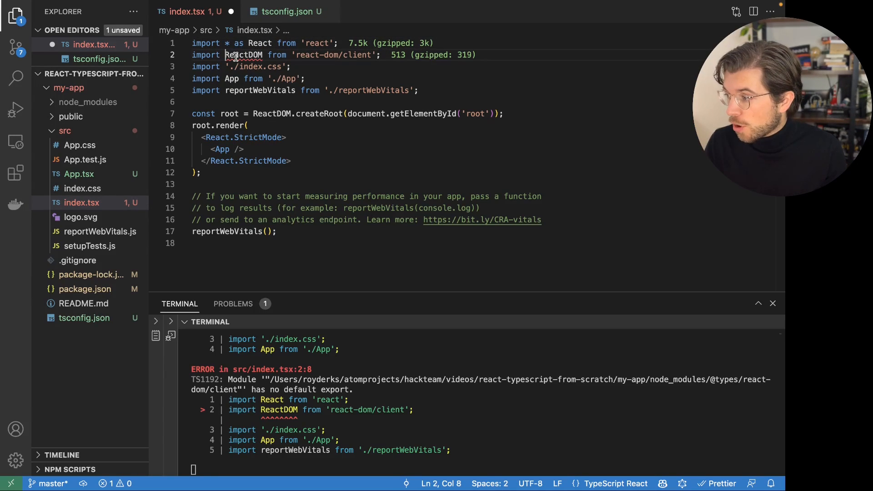
type("* as")
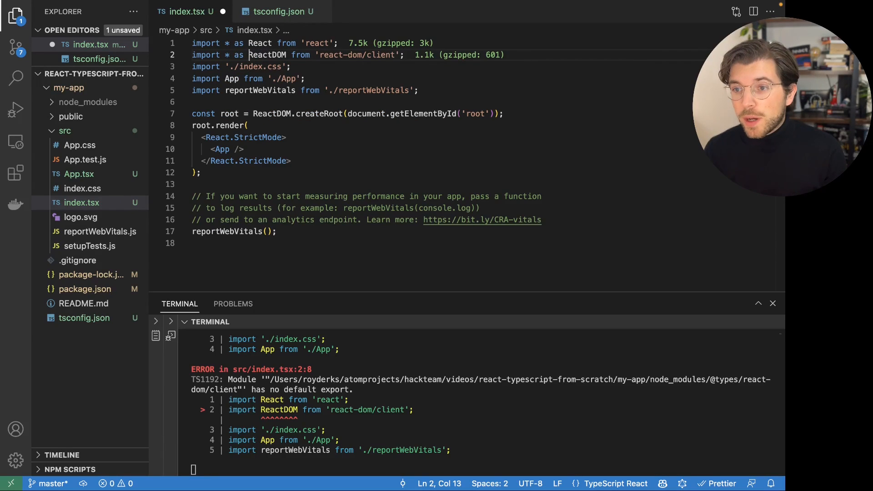
Step: Add import * as React from 'react'; as the first line of App.tsx
left_click(80, 174)
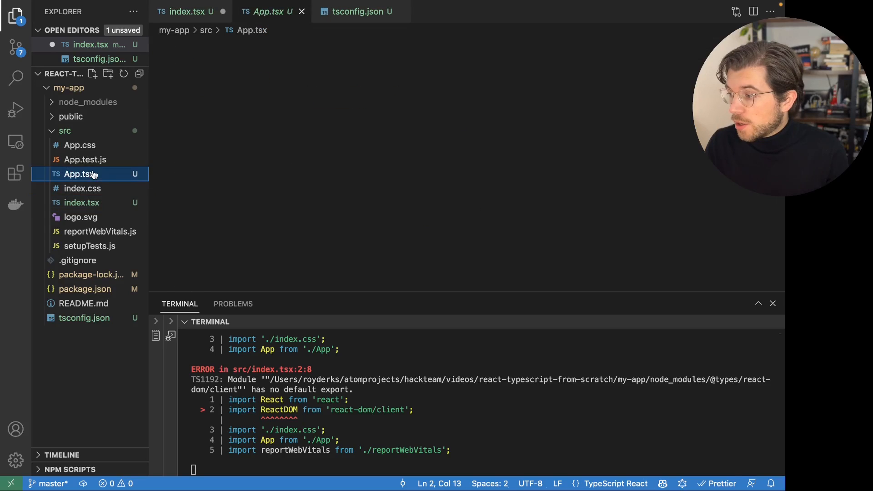
left_click(79, 174)
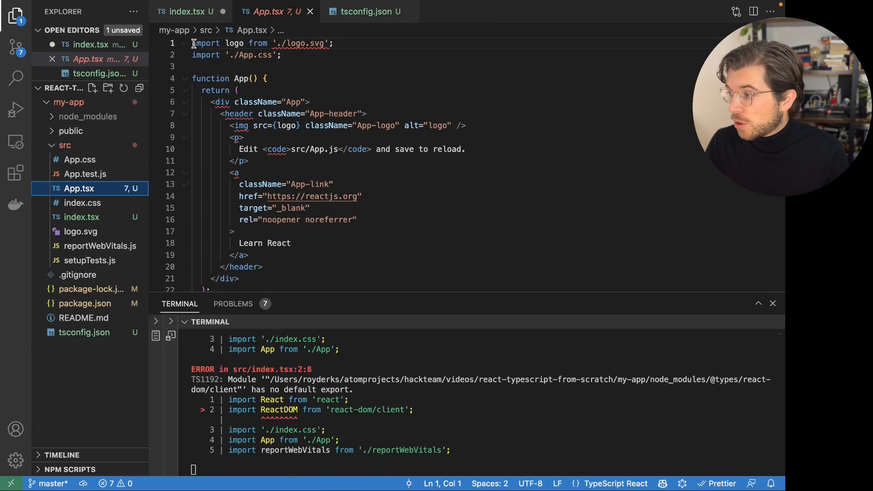
key("Enter")
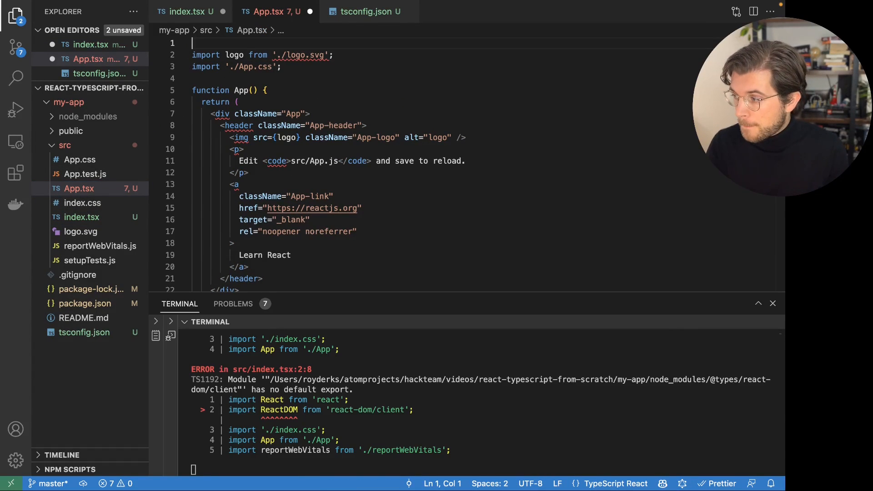
type("import * as React from 'react';")
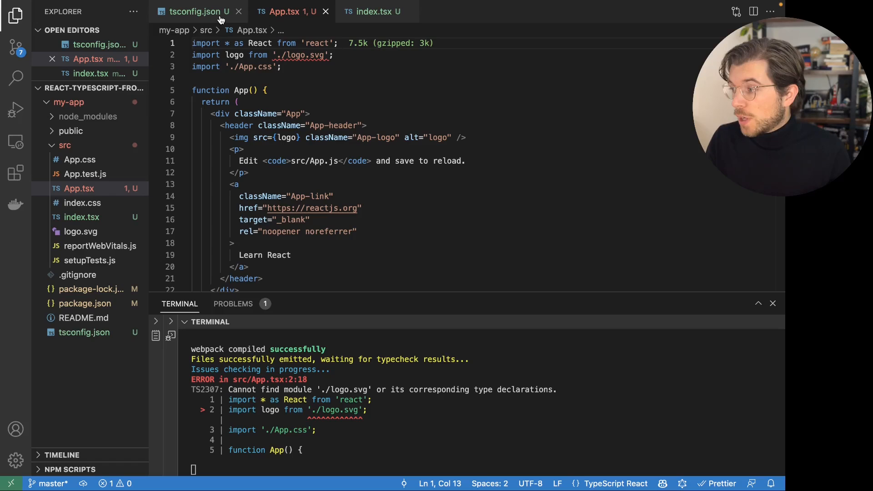
mouse_move(197, 11)
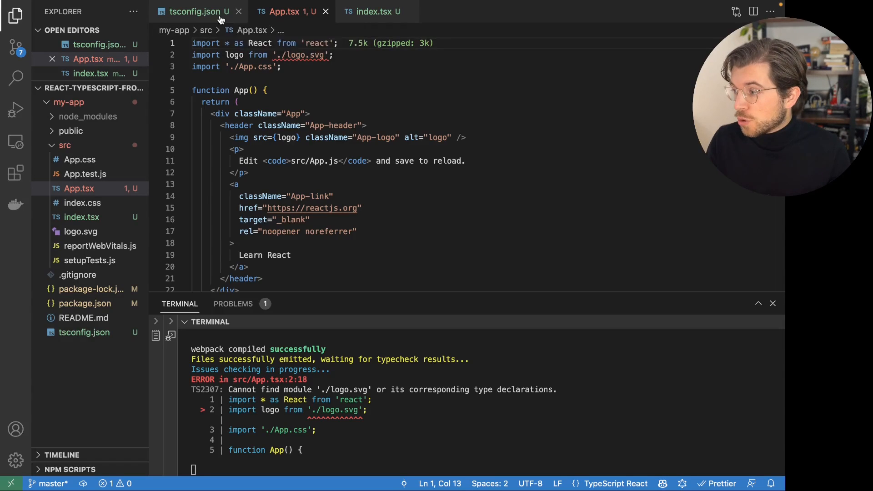
left_click(194, 11)
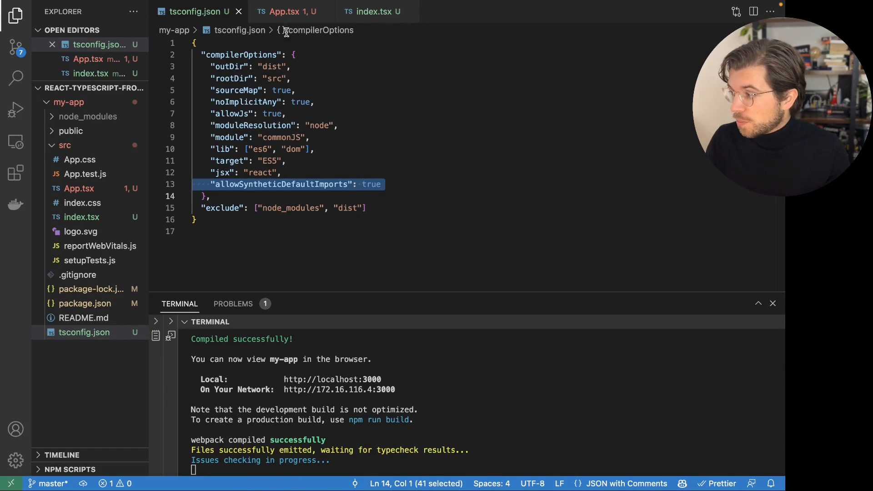
left_click(285, 11)
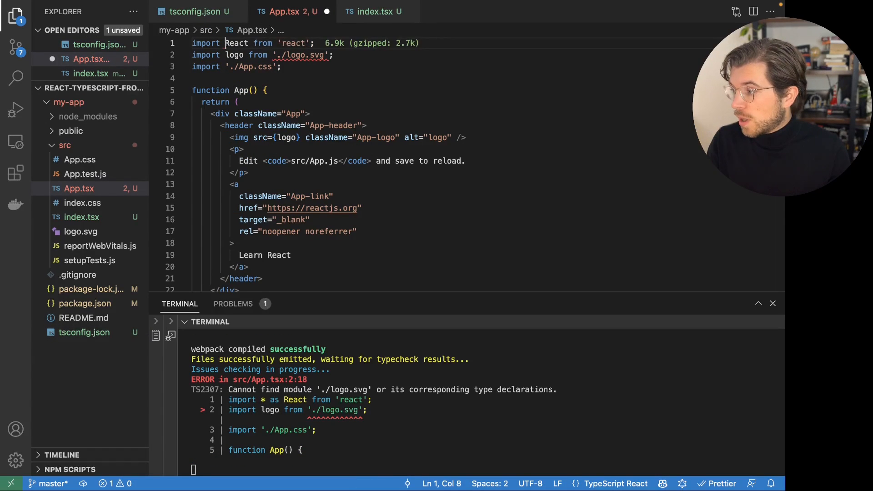
type("* as")
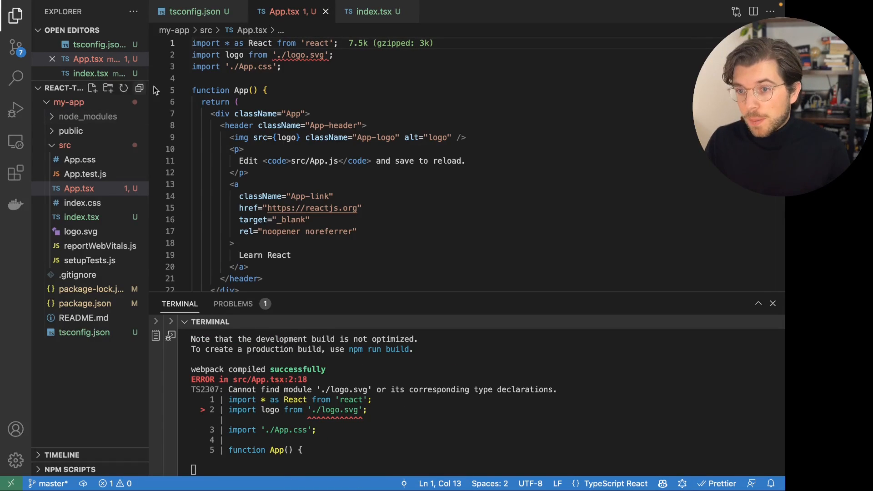
mouse_move(303, 55)
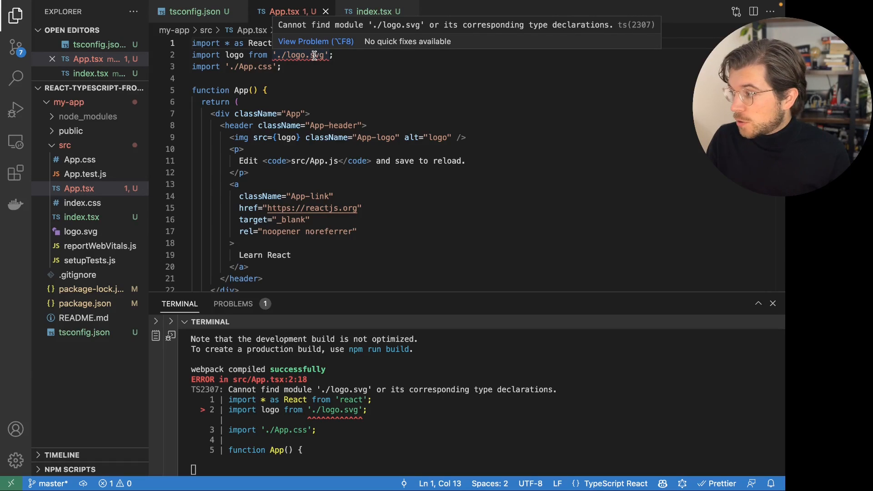
mouse_move(322, 54)
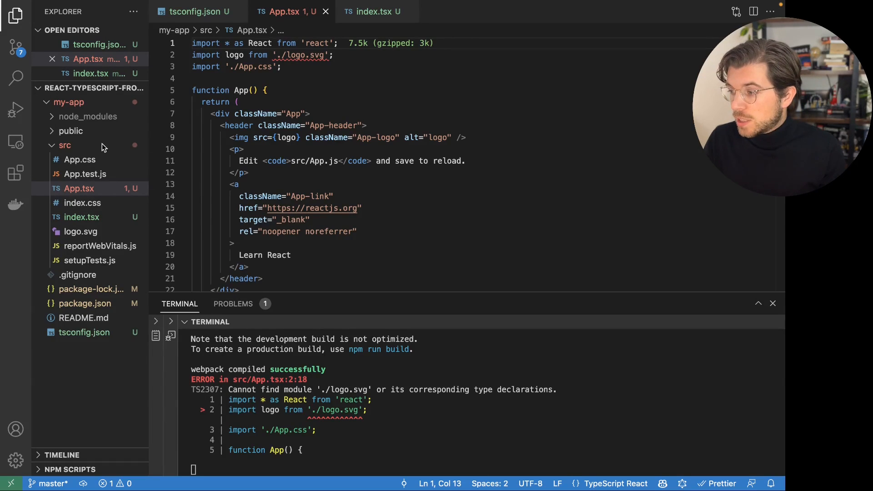
Step: Create globals.d.ts at my-app's root declaring module '*.svg' with a default string export
left_click(65, 145)
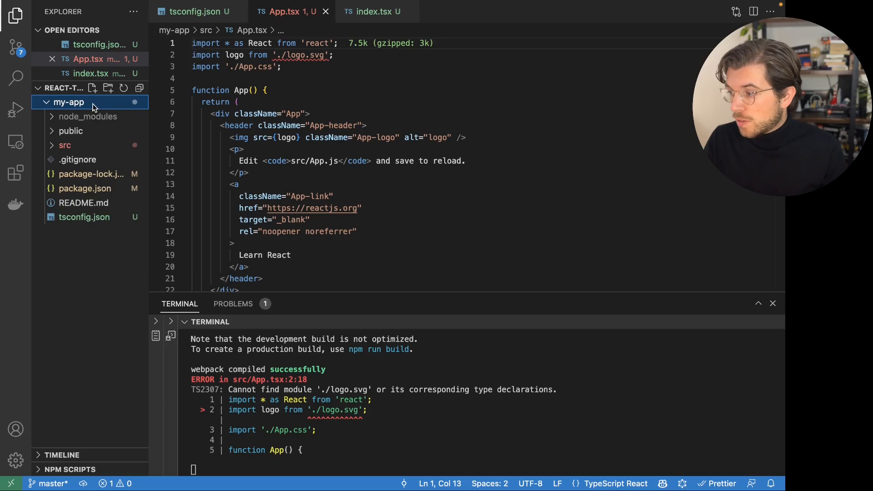
left_click(93, 88)
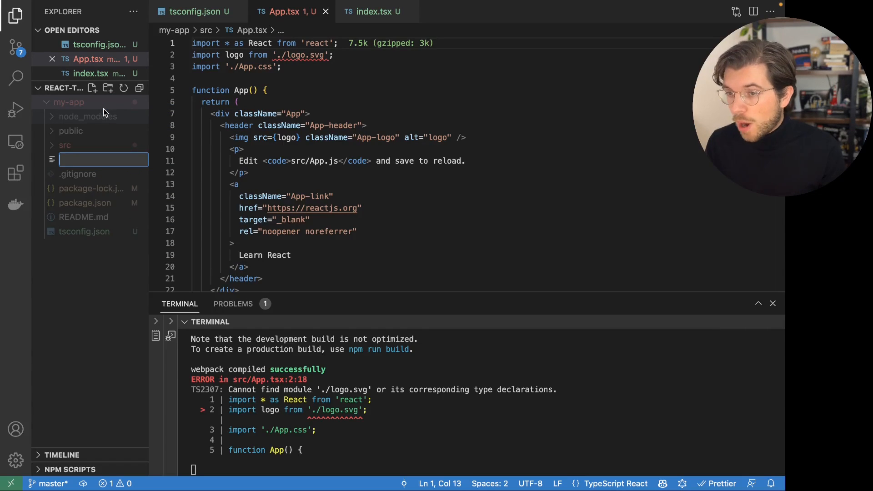
type("globals.d.")
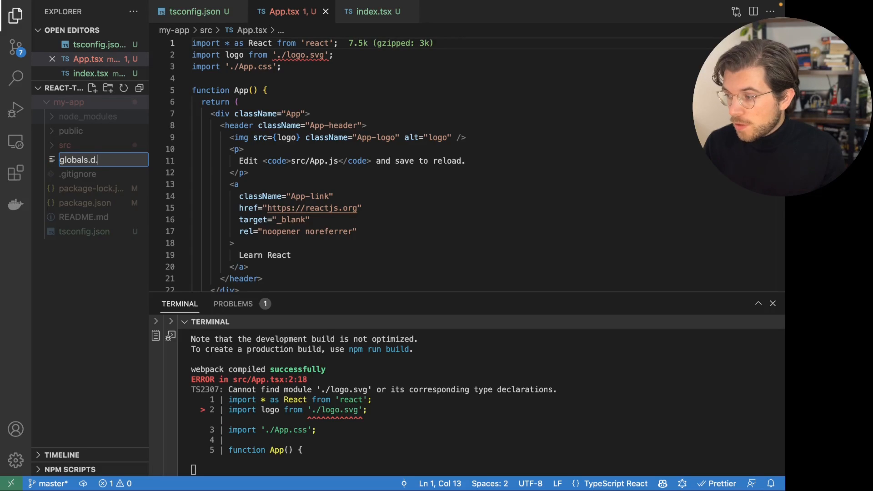
key("Enter")
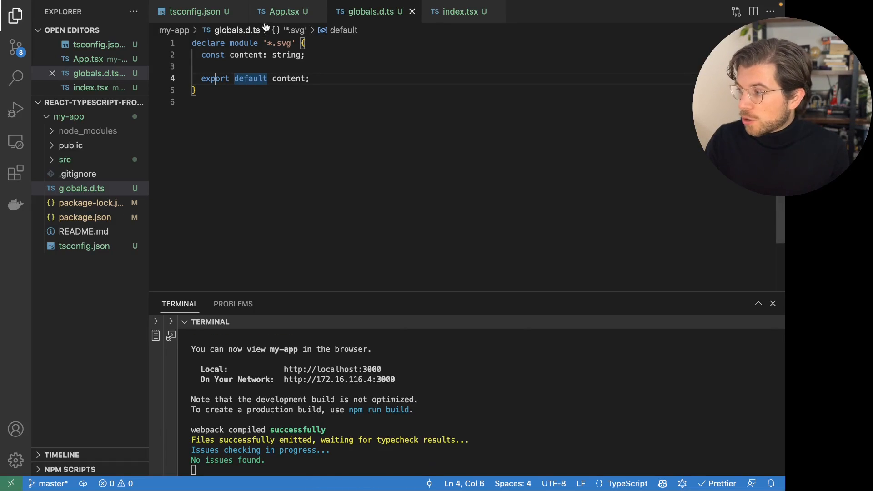
left_click(283, 11)
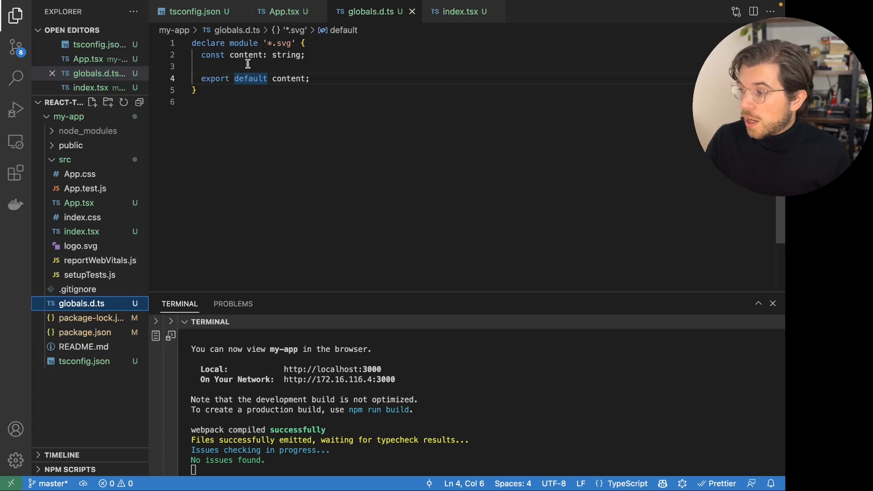
Step: Return to App.tsx and confirm the logo.svg import is no longer flagged
left_click(285, 11)
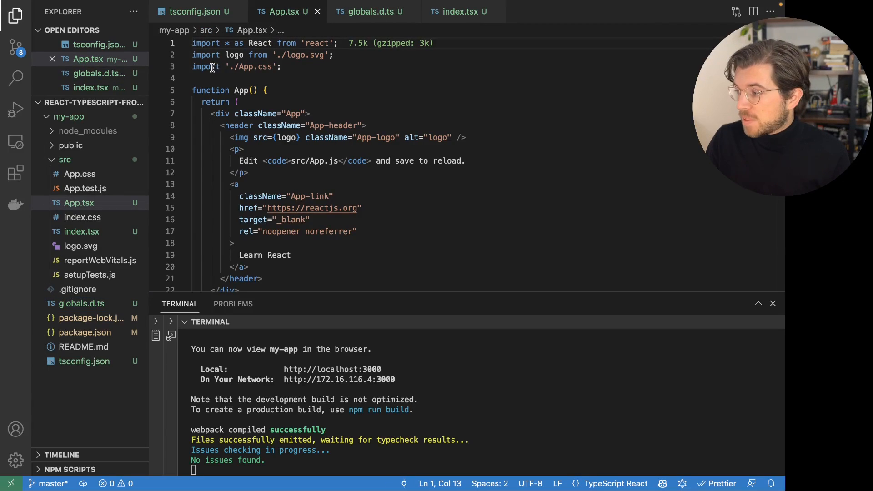
mouse_move(336, 93)
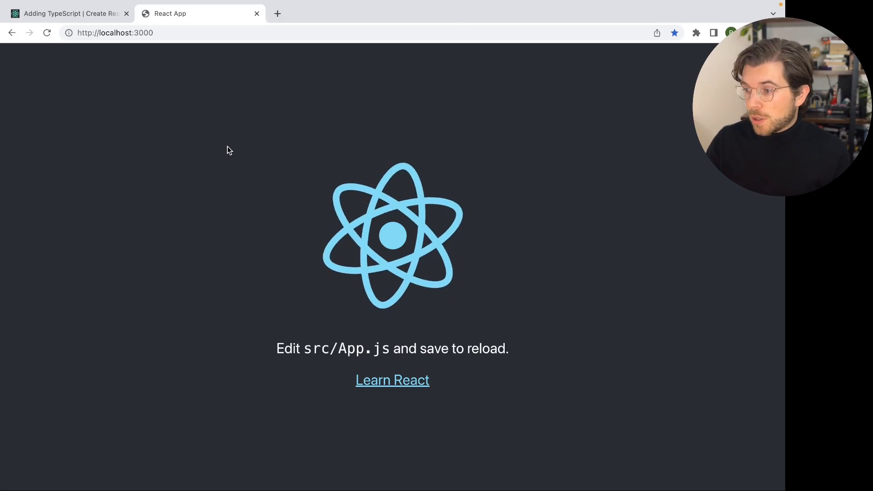
Step: Create a new empty components/Link.tsx file under src from the Explorer
right_click(64, 160)
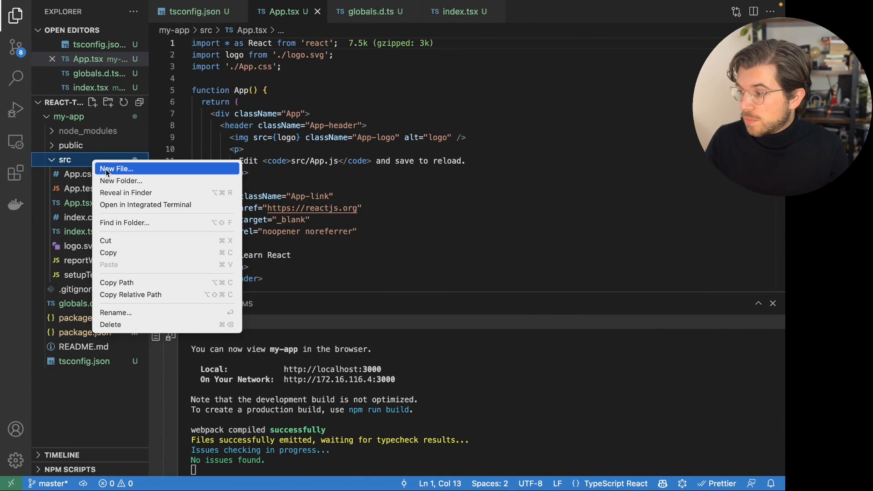
left_click(117, 169)
type("components")
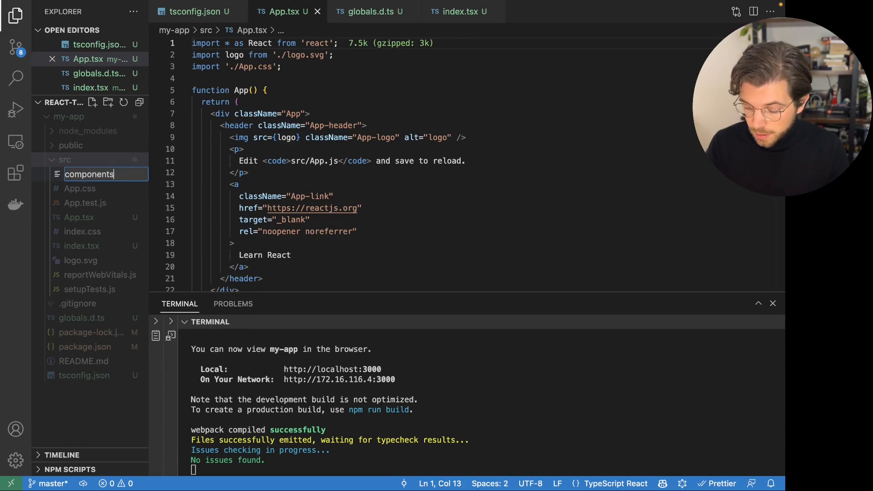
type("/Link.")
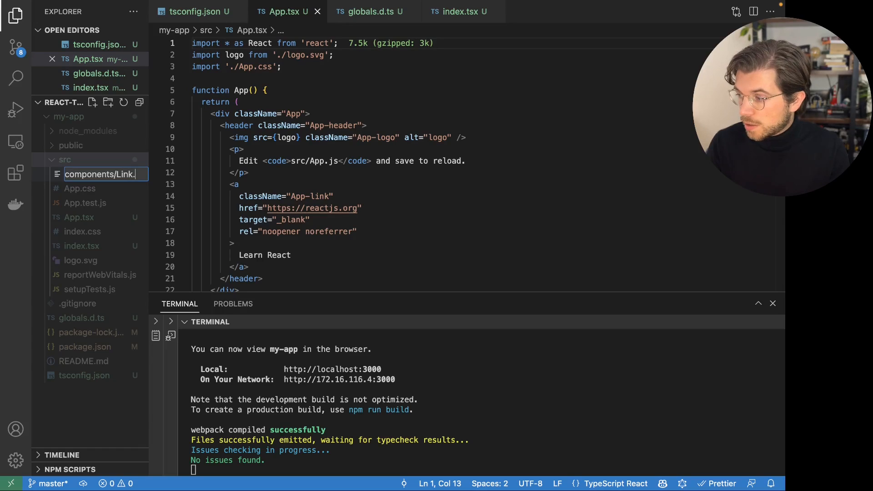
key("Enter")
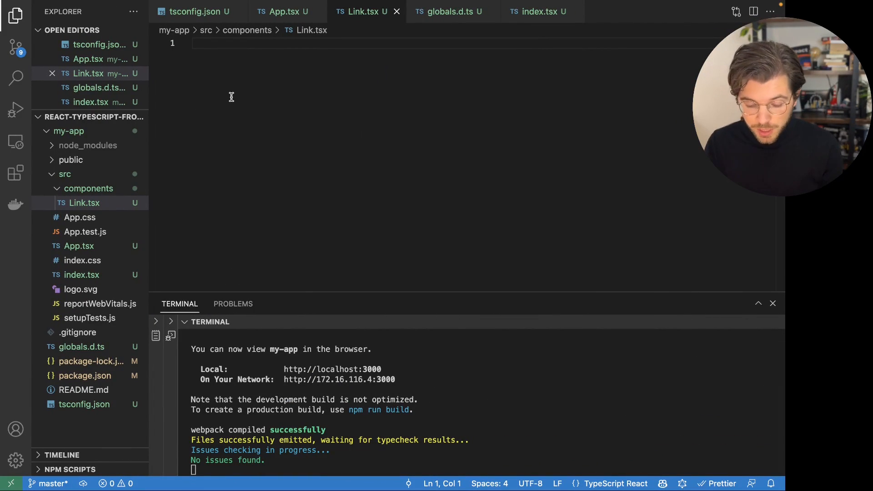
Step: Write 'import * as React' and export default function Link returning the Learn React anchor, then format the document
type("import")
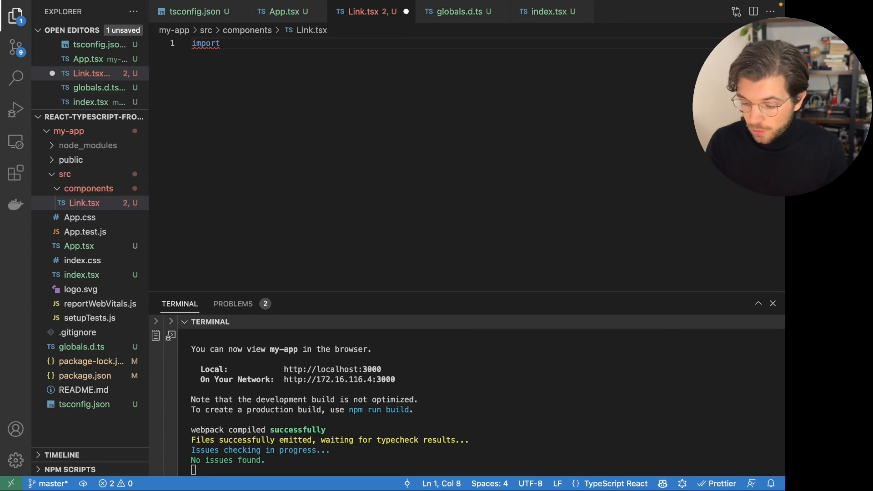
type("* as React from 'react';")
type("export")
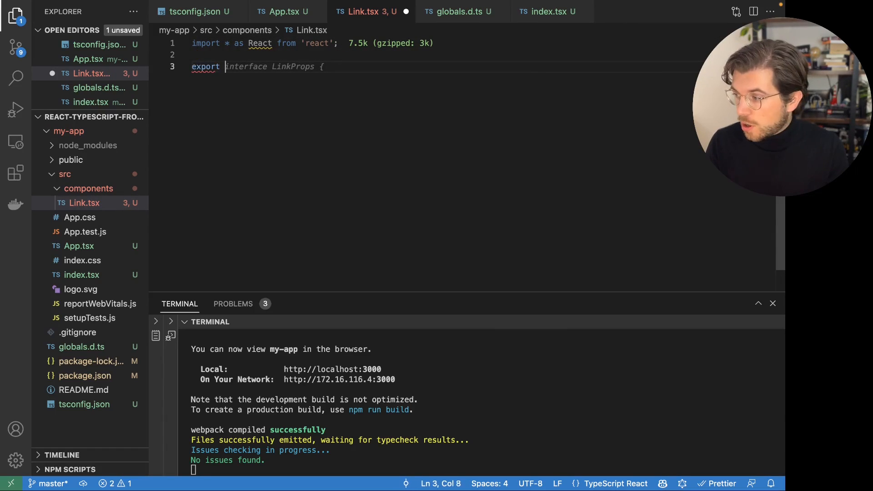
type("default function")
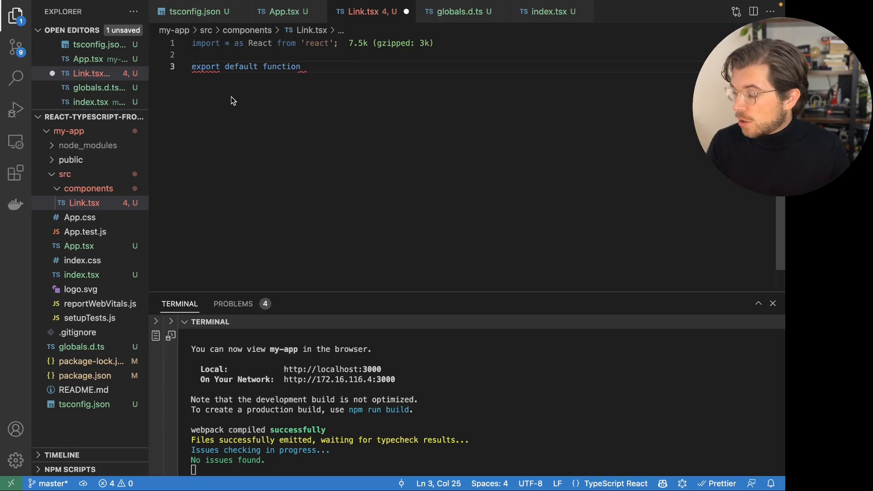
type("L")
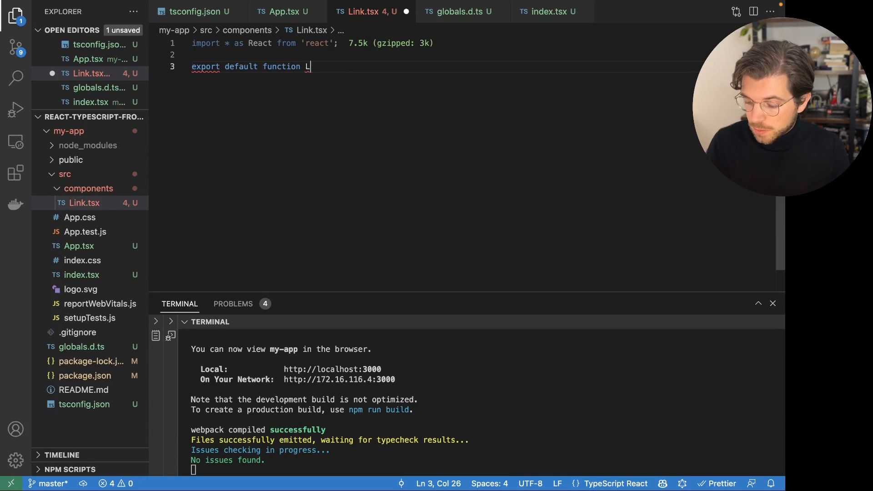
type("ink() {")
type("retu")
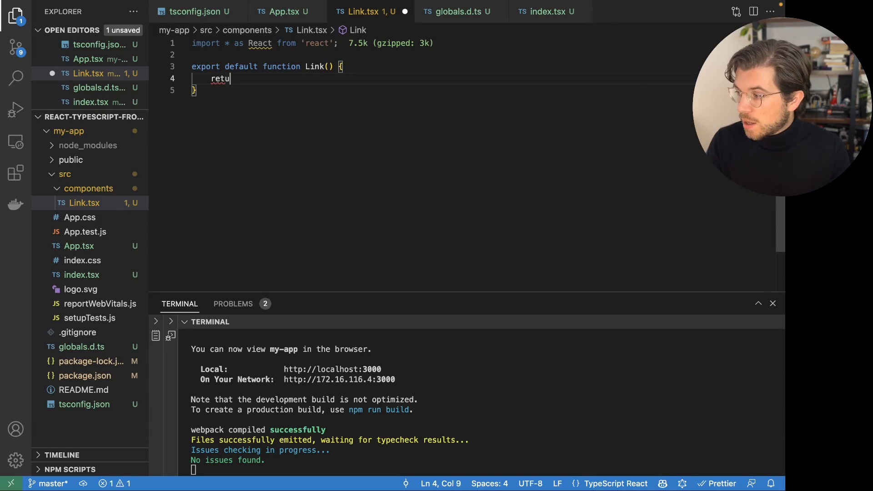
type("rn ()")
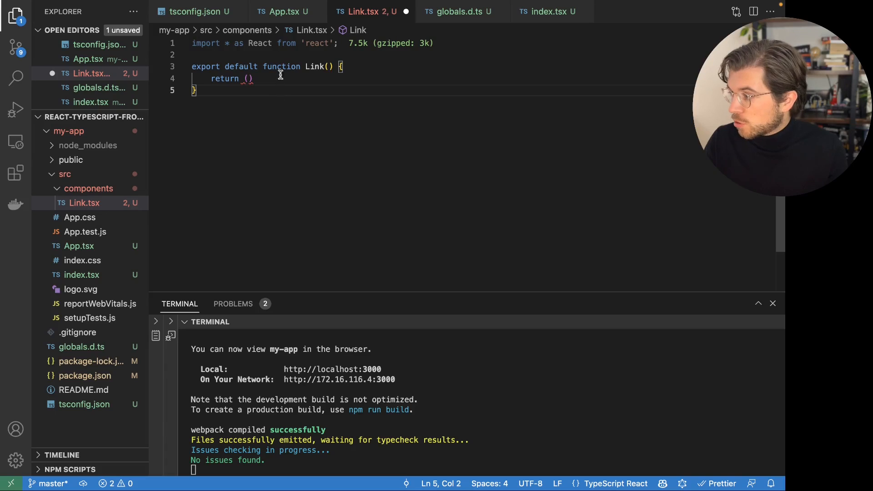
left_click(283, 11)
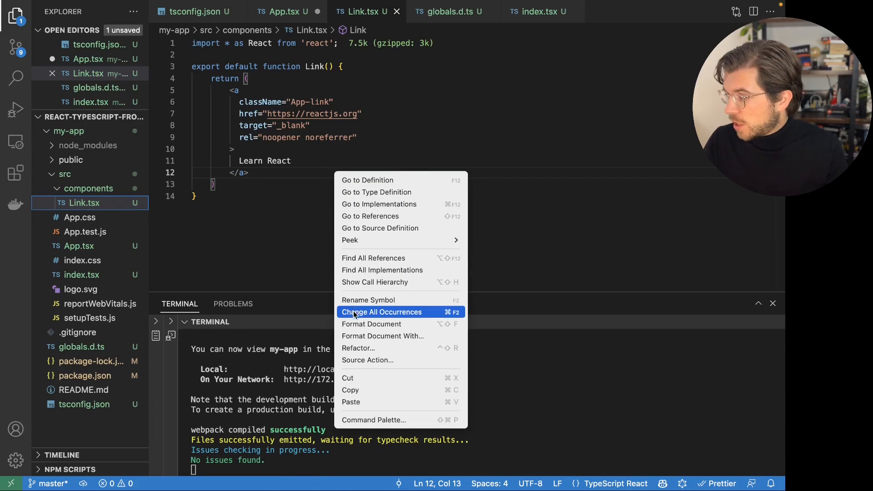
left_click(371, 324)
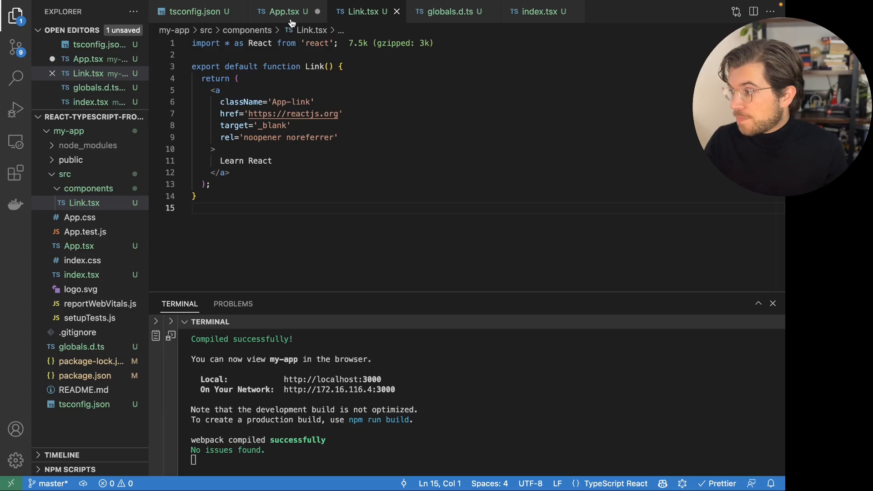
Step: Add a self-closing <Link /> below the commented-out anchor in App.tsx and save
left_click(283, 11)
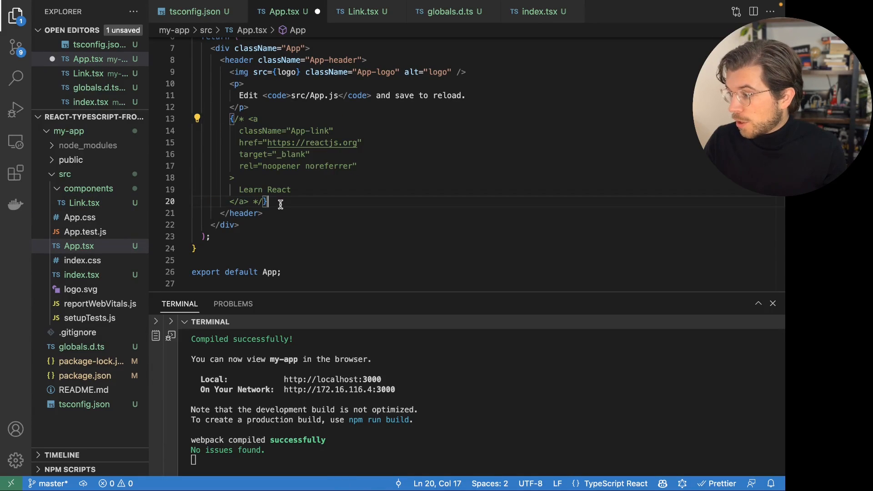
key("Enter")
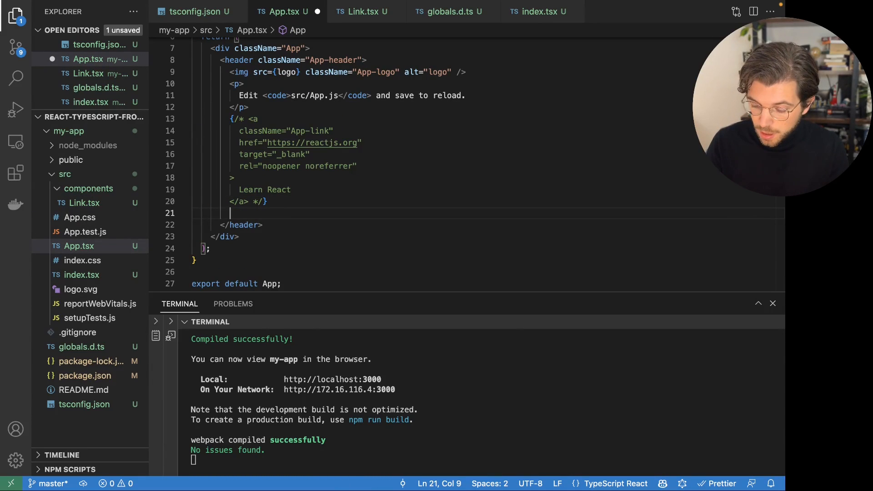
type("<Link")
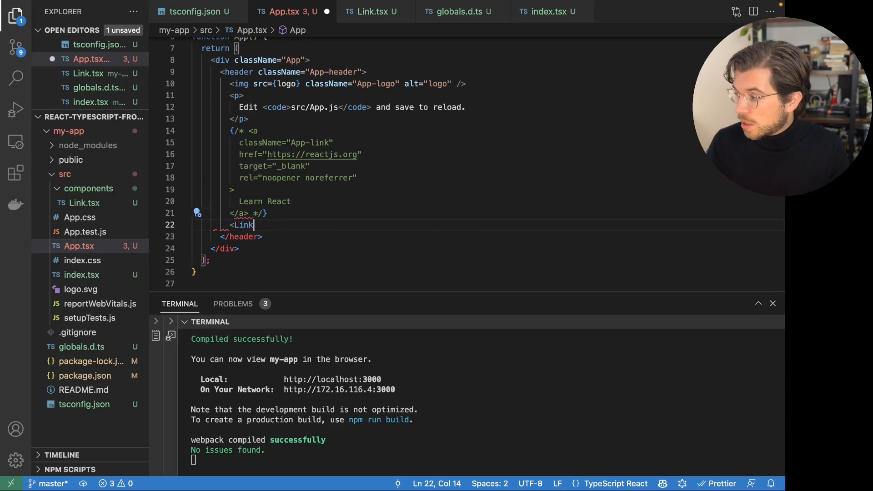
type("/>")
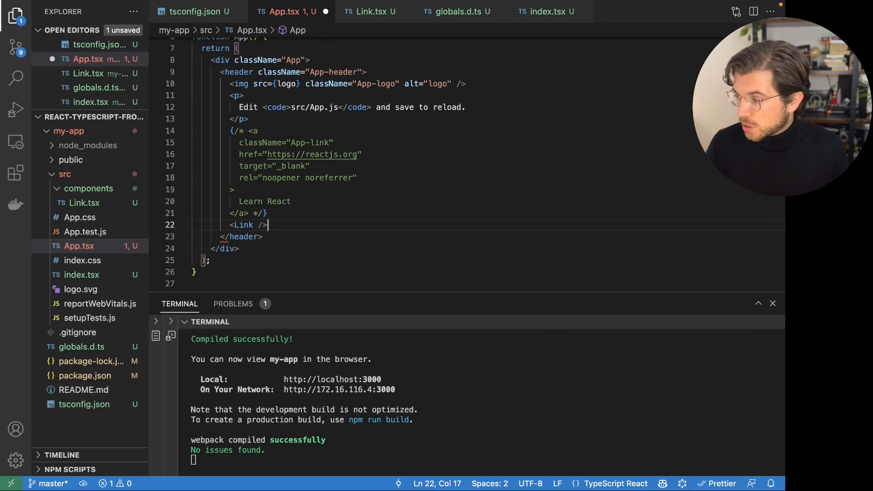
key("ctrl+s")
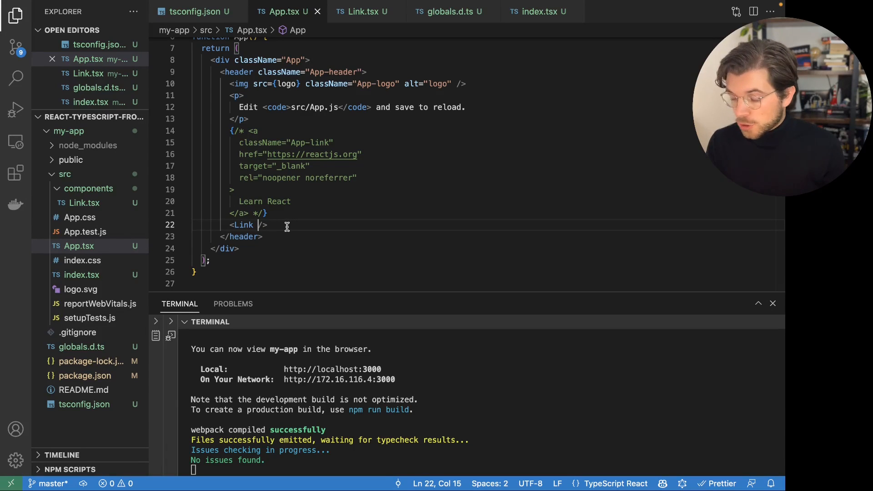
type("href")
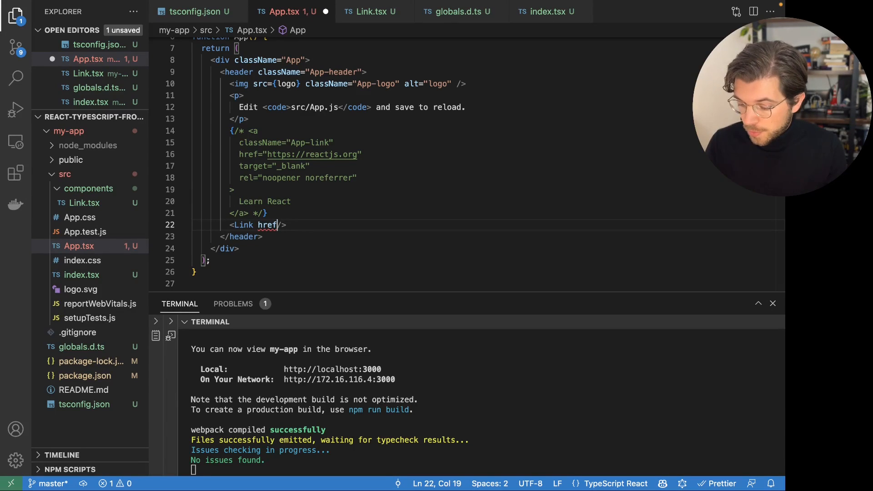
type("=/")
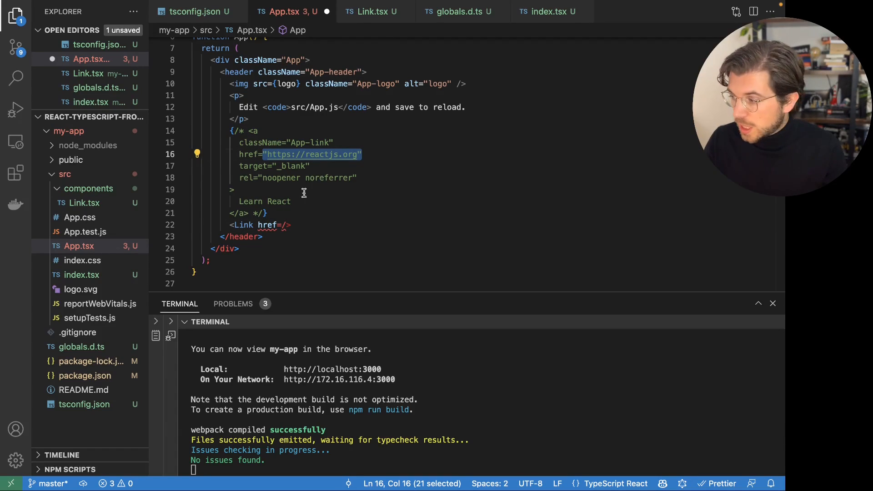
type("\"https://reactjs.org\"")
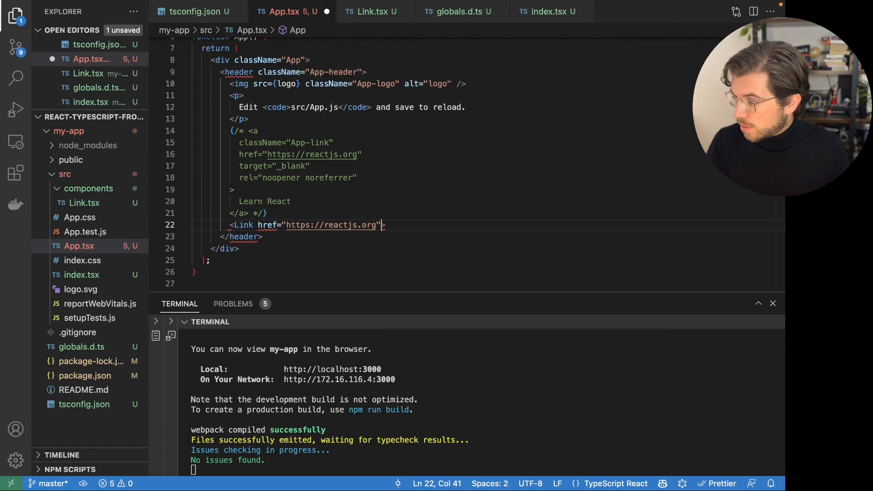
type("</Link>")
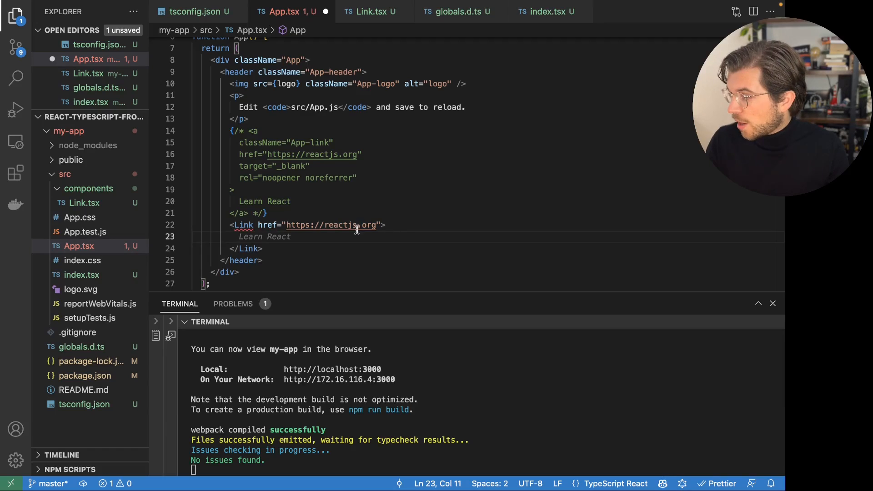
mouse_move(286, 166)
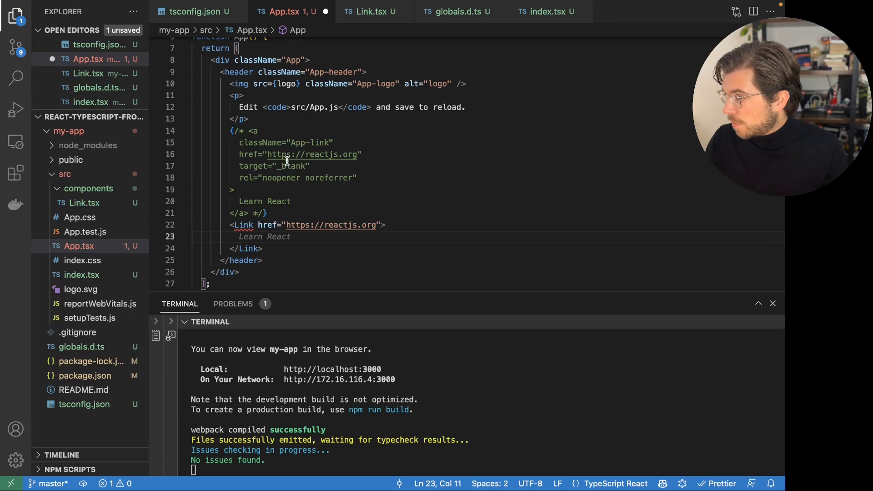
double_click(265, 201)
type("Learn React")
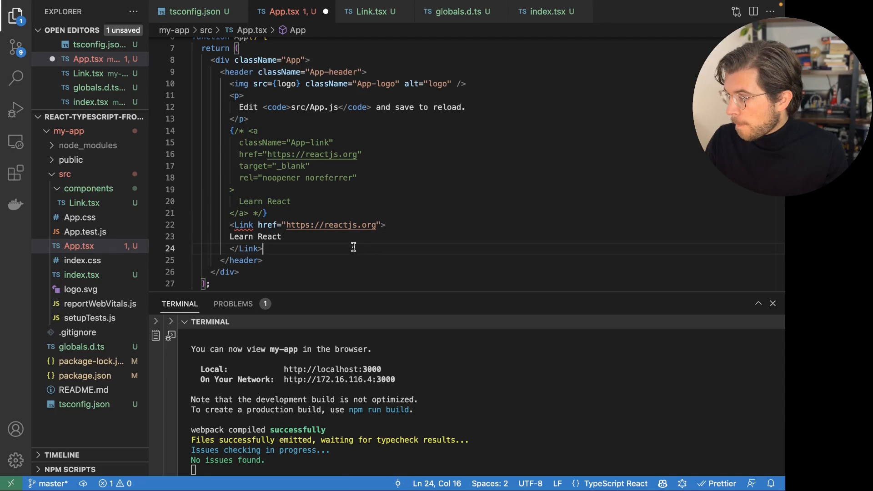
mouse_move(243, 149)
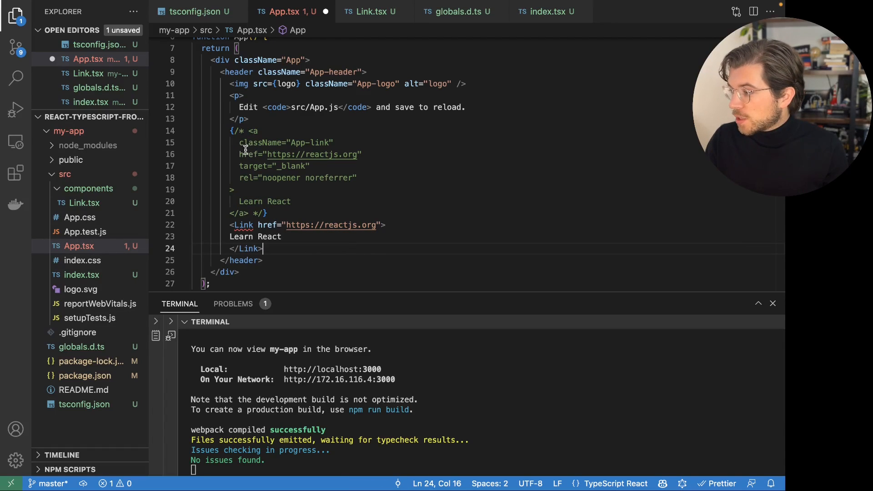
Step: Replace the old target and rel attributes with a targetBlank prop and save
left_click_drag(239, 165, 352, 177)
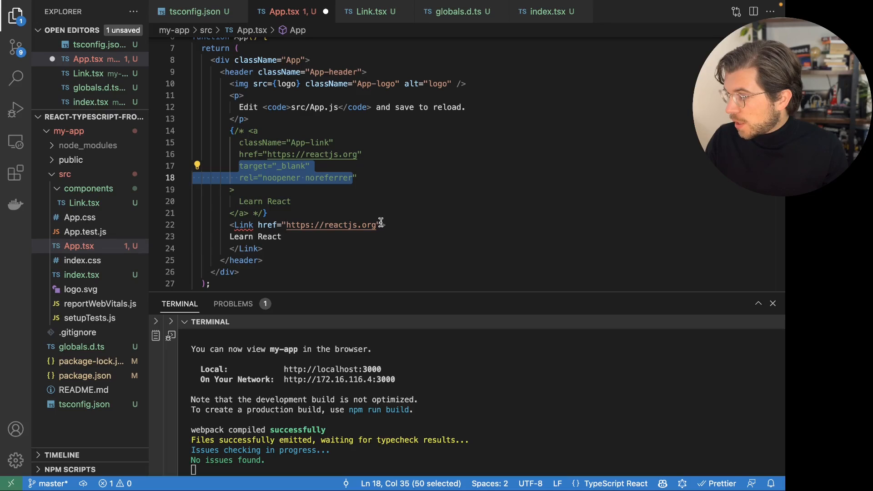
type("l")
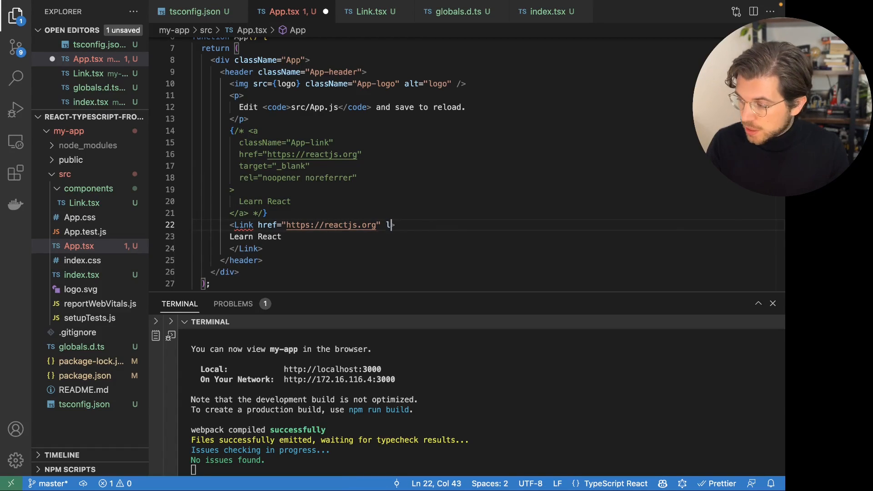
type("argetBlank")
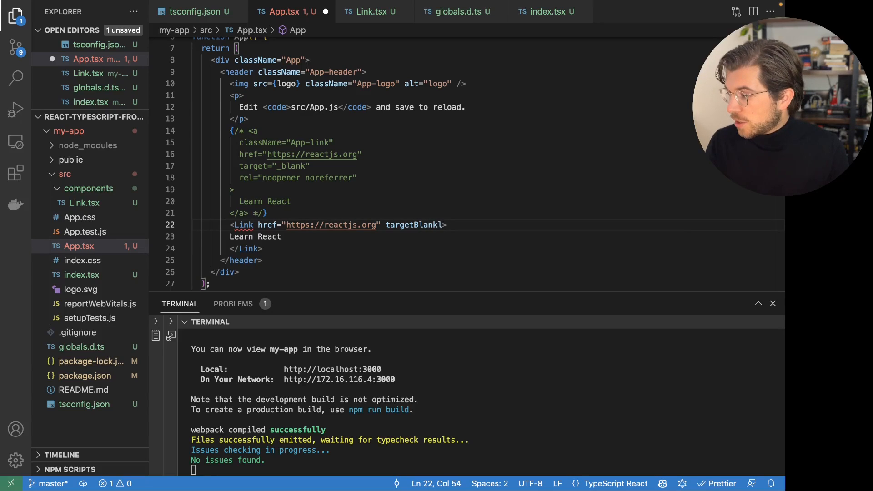
key("Backspace")
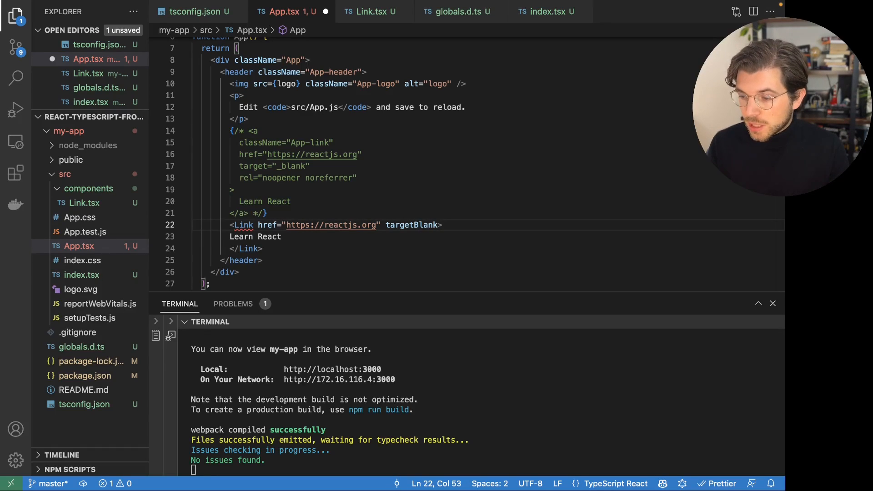
type("={true")
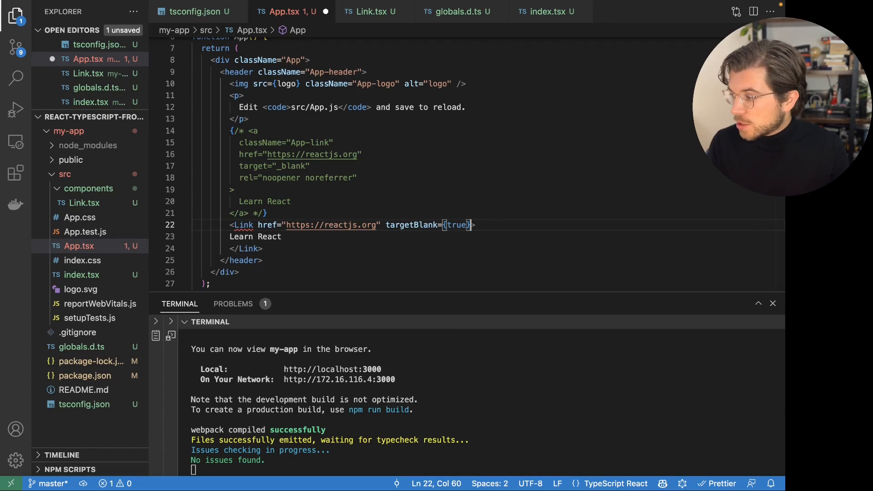
key("Backspace")
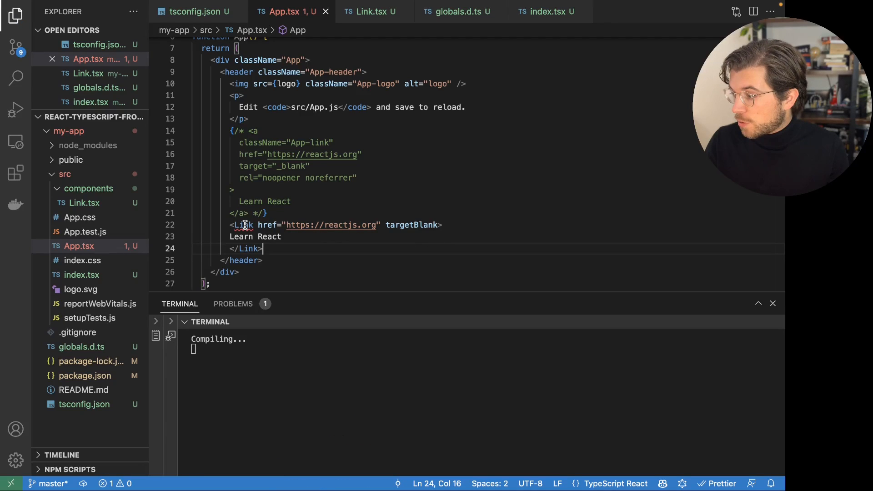
mouse_move(242, 225)
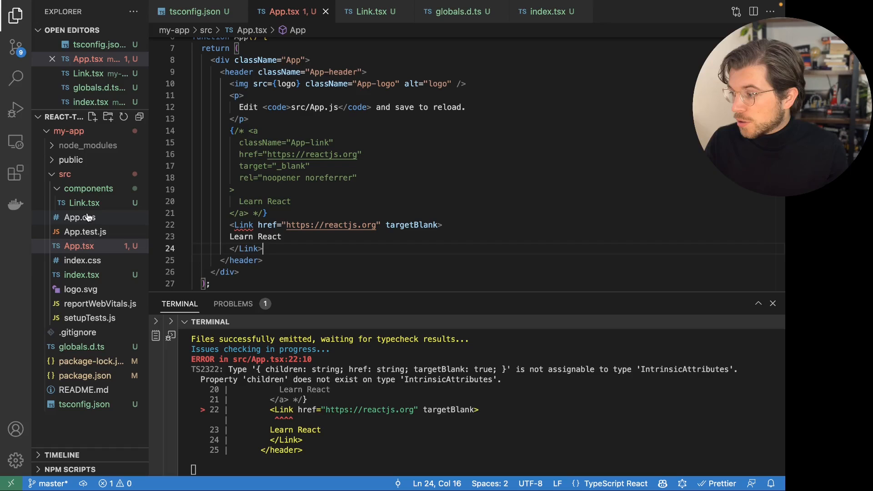
Step: Destructure Link's props as { href, ... } typed as any
left_click(83, 203)
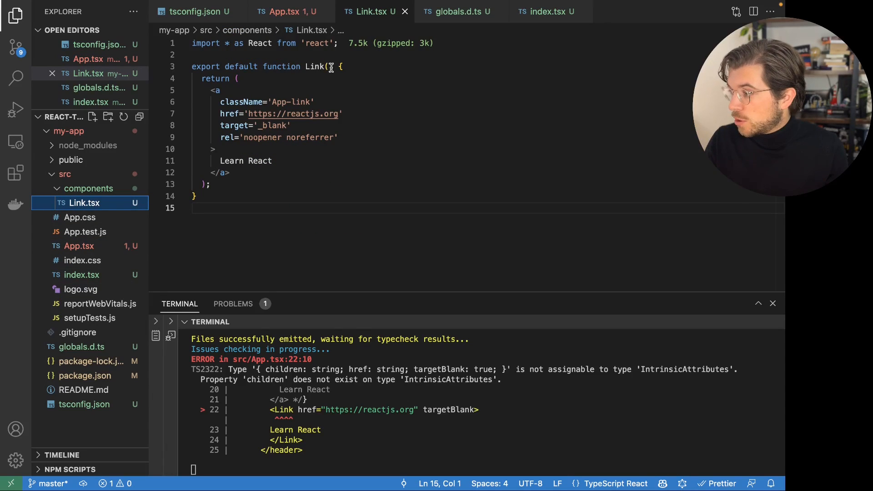
type("{ }")
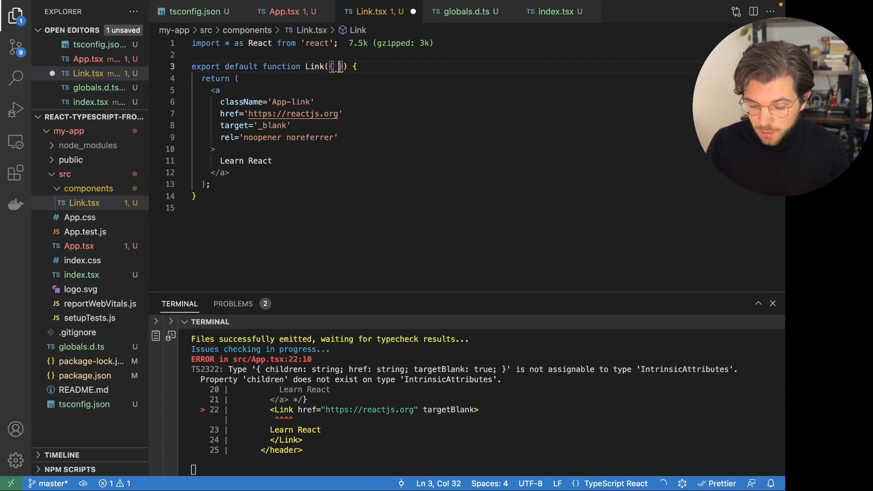
type("href, targetBlank, children")
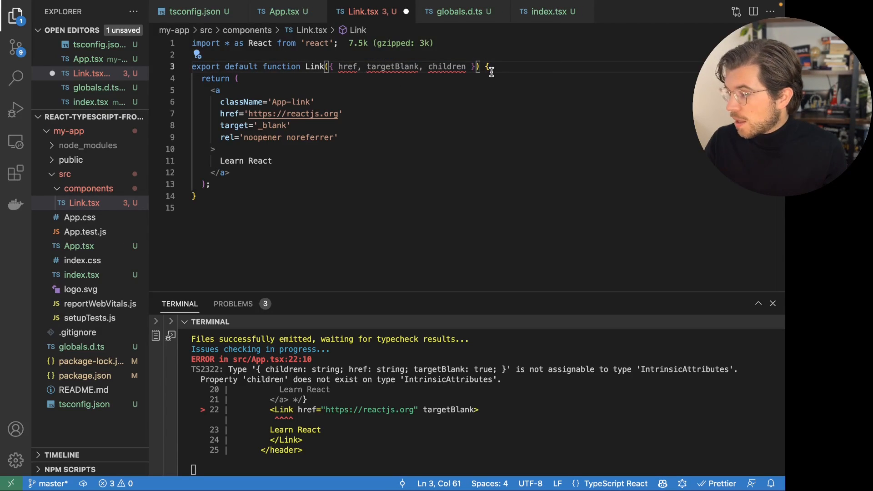
type(": any")
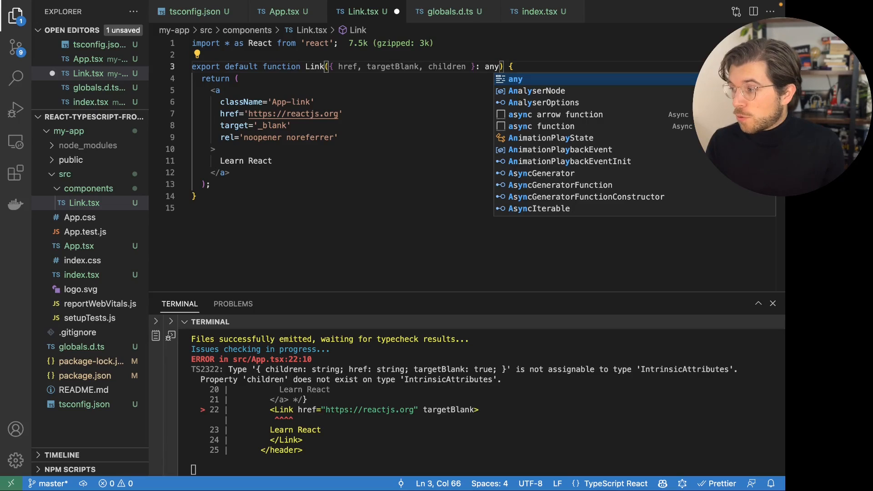
key("Escape")
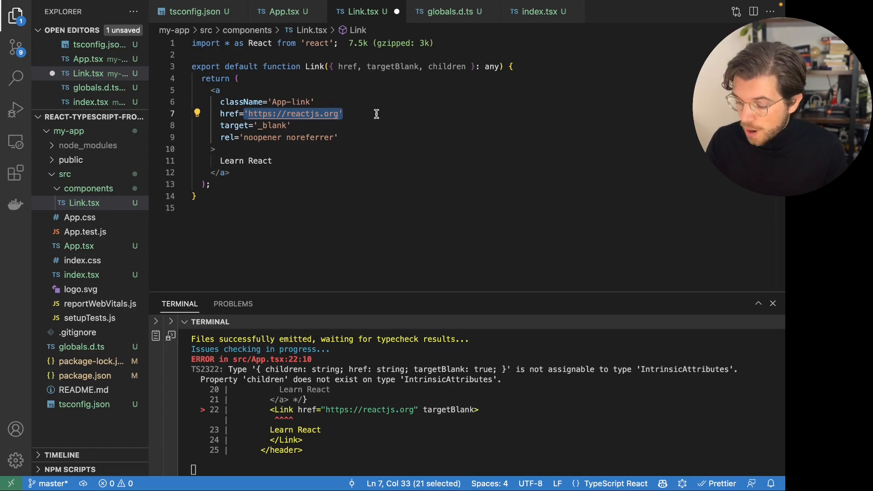
Step: Render {href} in place of the hard-coded URL and {children} in place of 'Learn React'
key("Backspace")
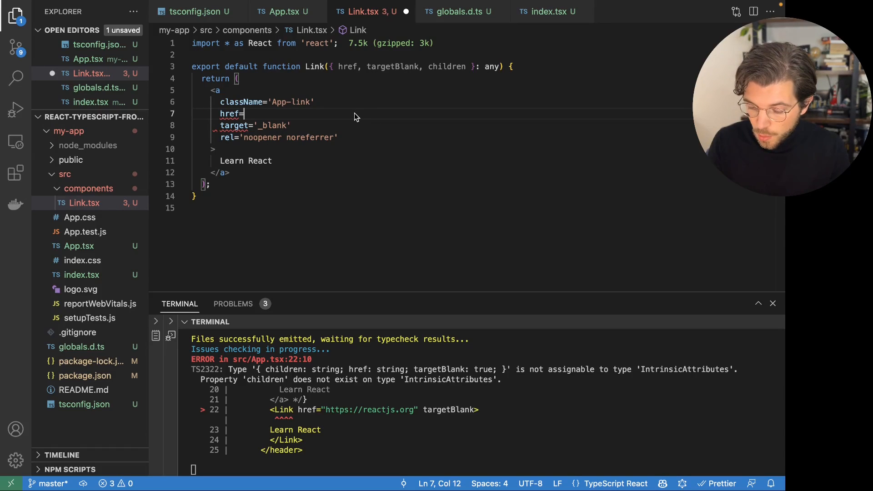
type("{href}")
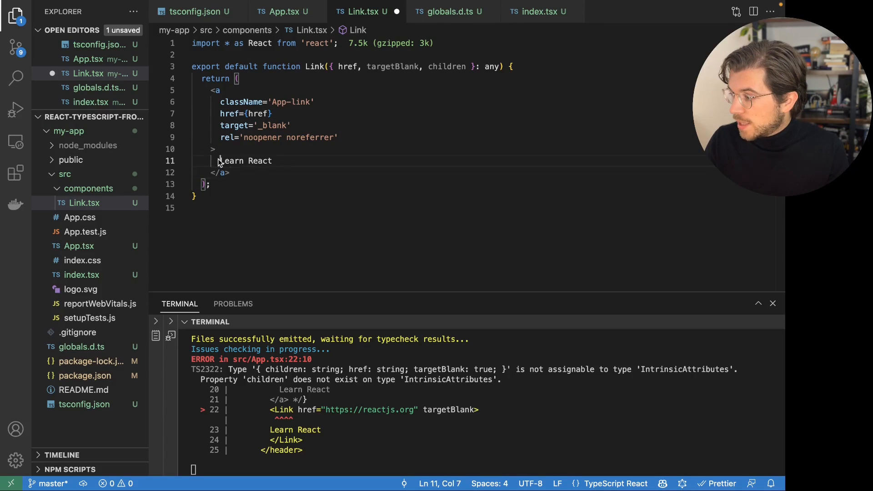
double_click(244, 160)
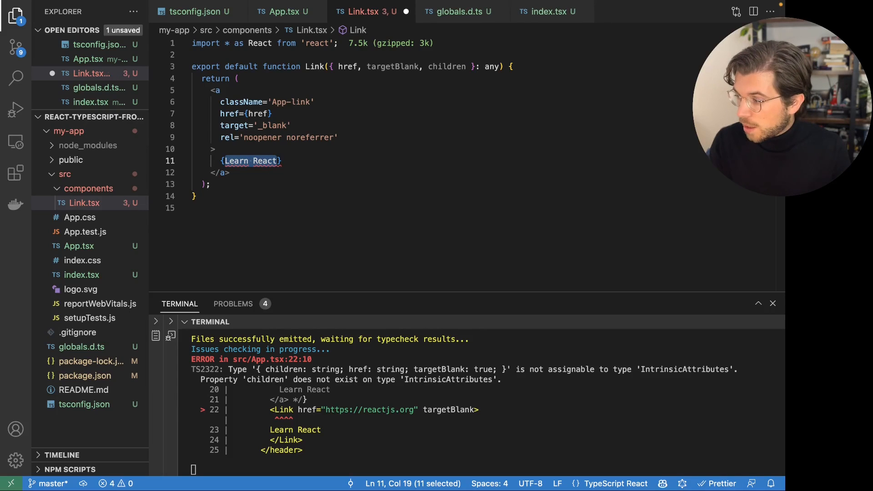
type("children}")
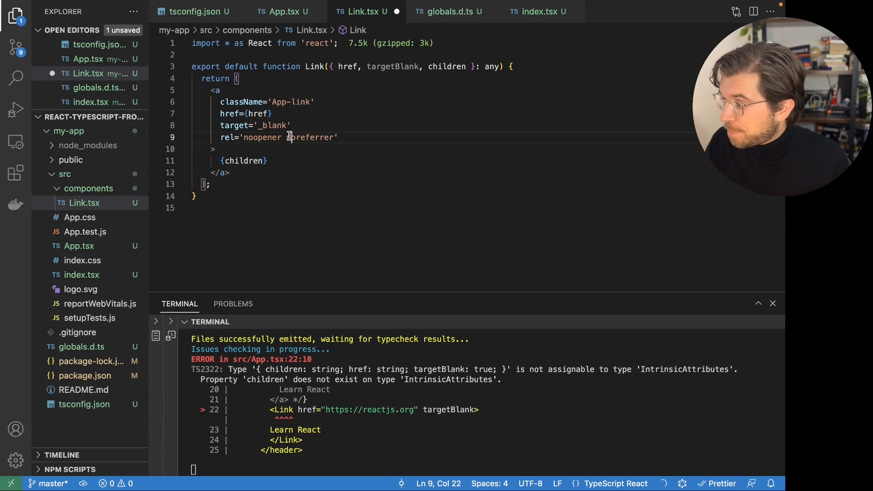
Step: Make target and rel ternaries on targetBlank and default targetBlank to false
double_click(391, 67)
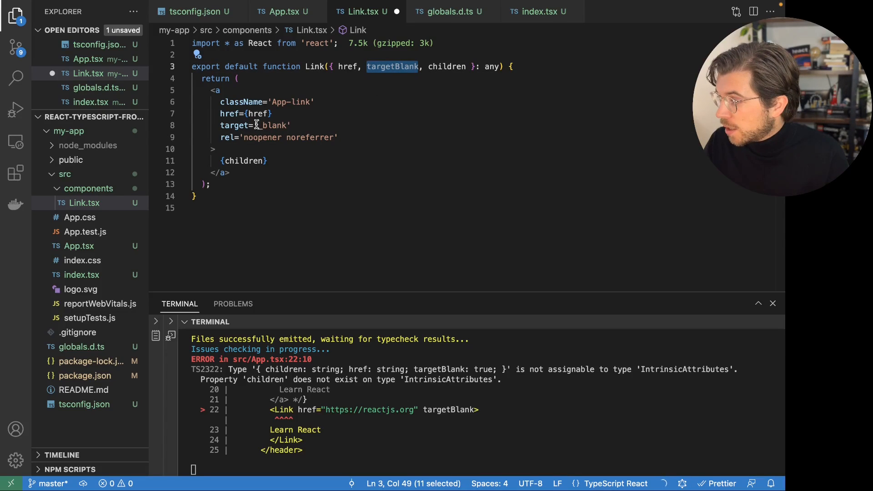
double_click(272, 124)
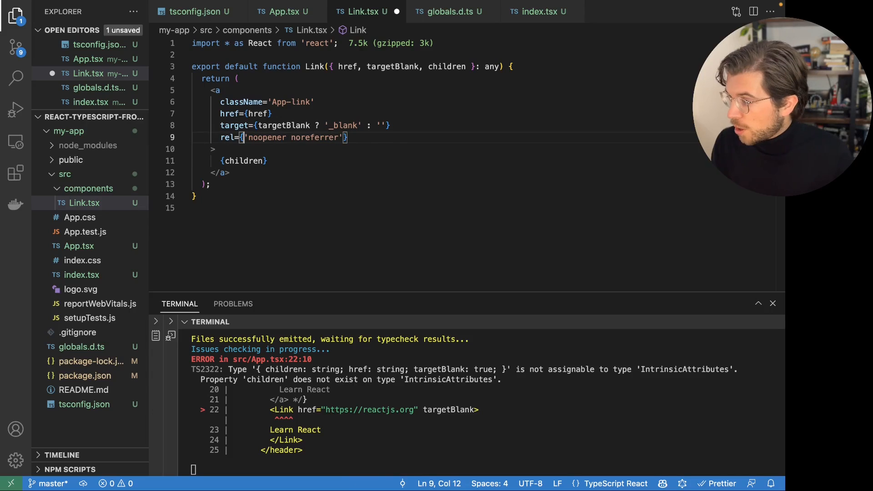
type("targetBlank ?")
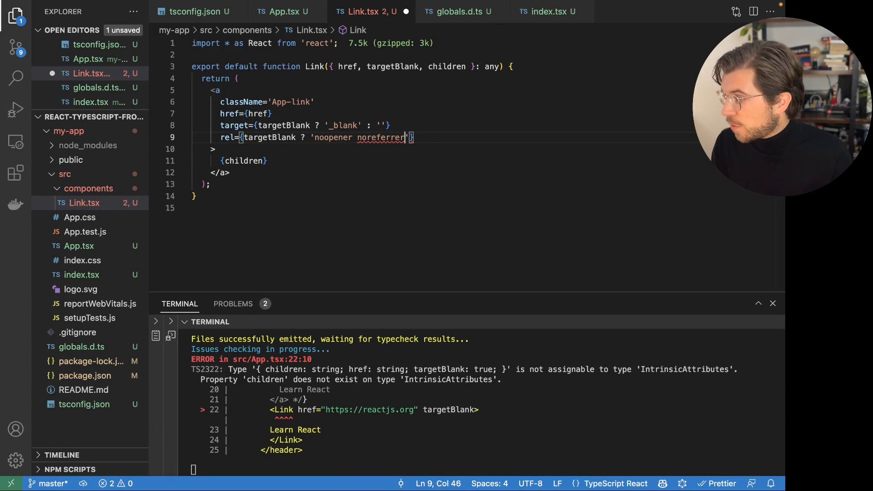
type(": ''")
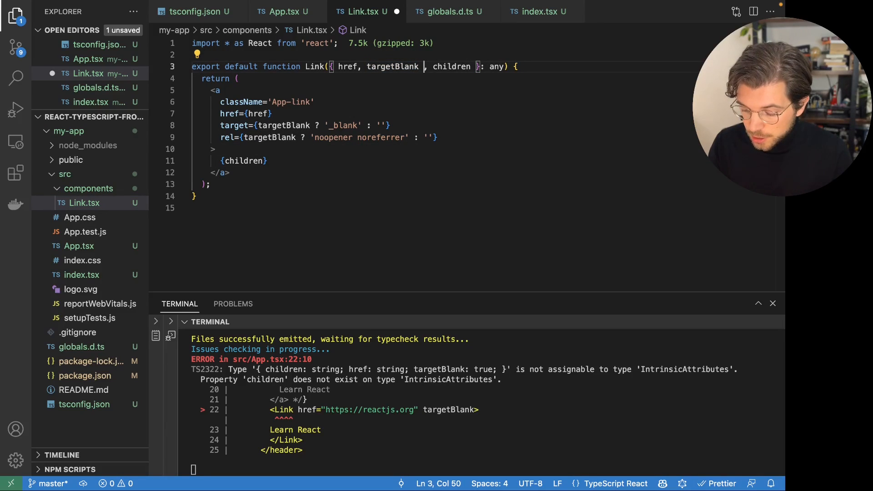
type("= false")
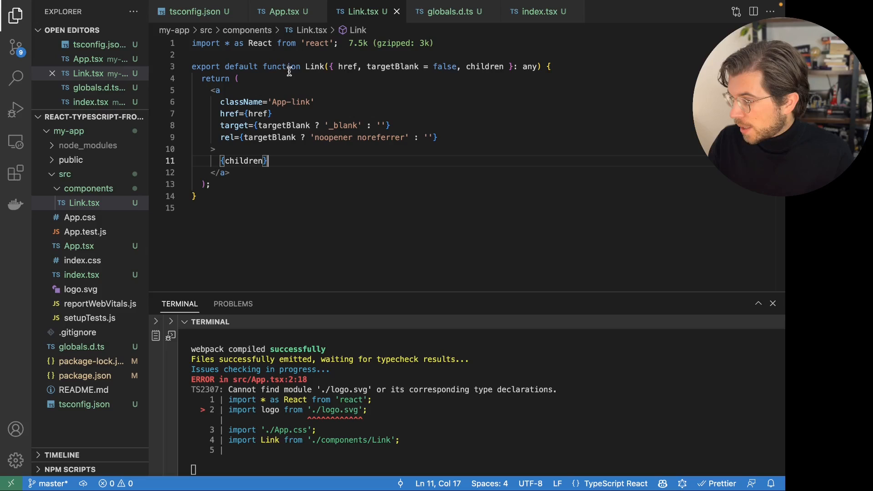
left_click(283, 11)
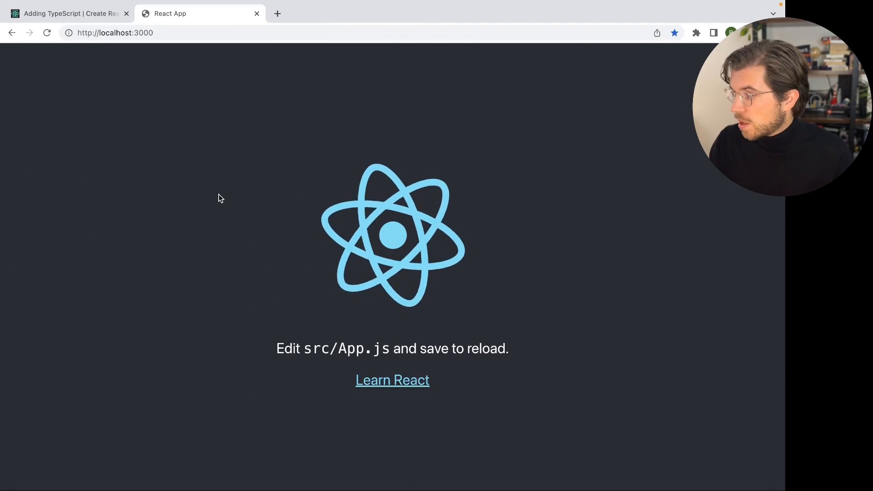
mouse_move(392, 380)
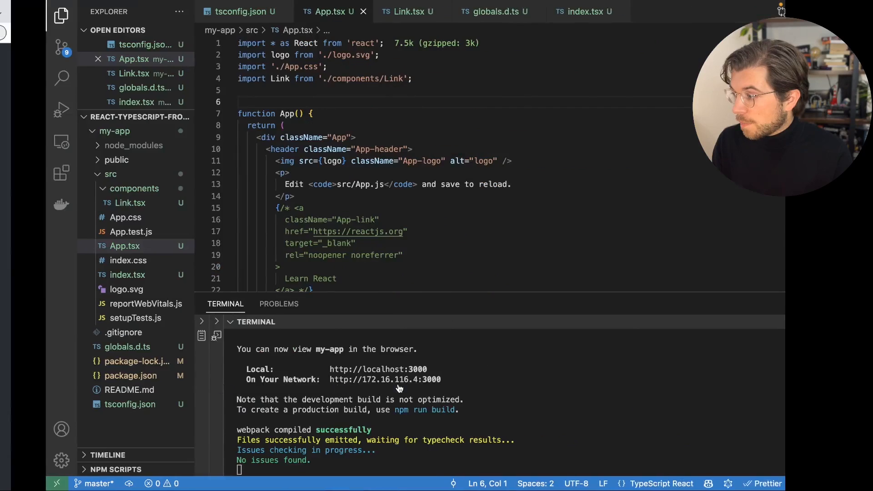
Step: Reopen Link.tsx from the Explorer with the terminal reporting no type issues
left_click(80, 201)
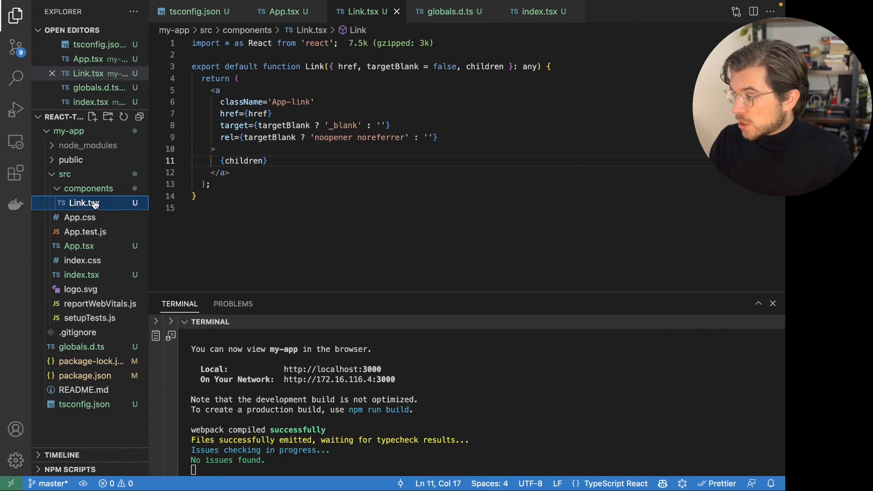
Step: Define type LinkProps { href: string; targetBlank: boolean; children: React.ReactNode } and replace Link's any with LinkProps
left_click(193, 55)
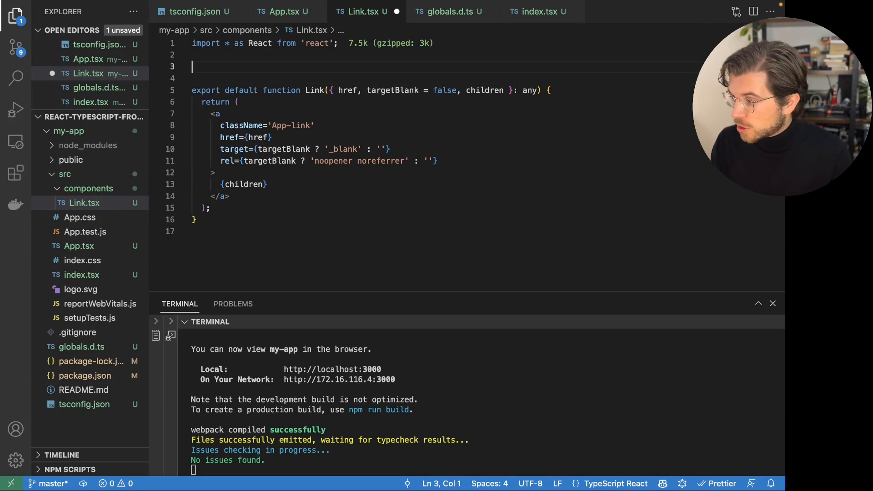
type("type LinkProps = {")
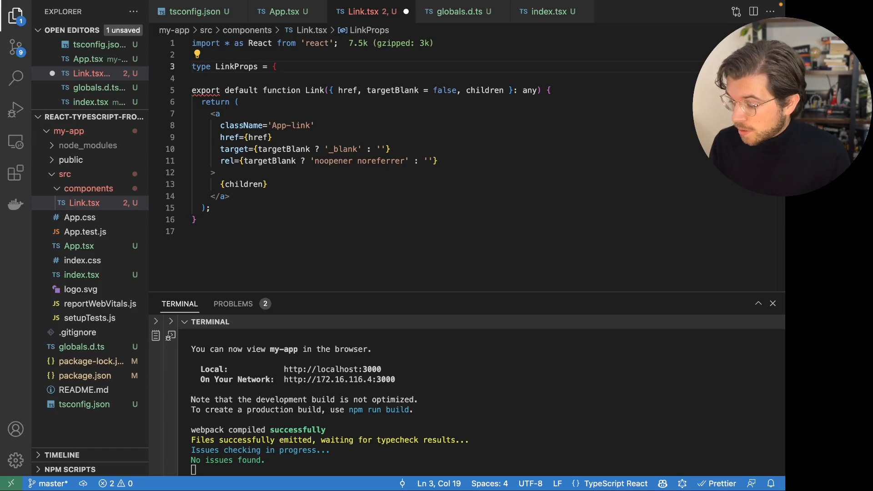
key("enter")
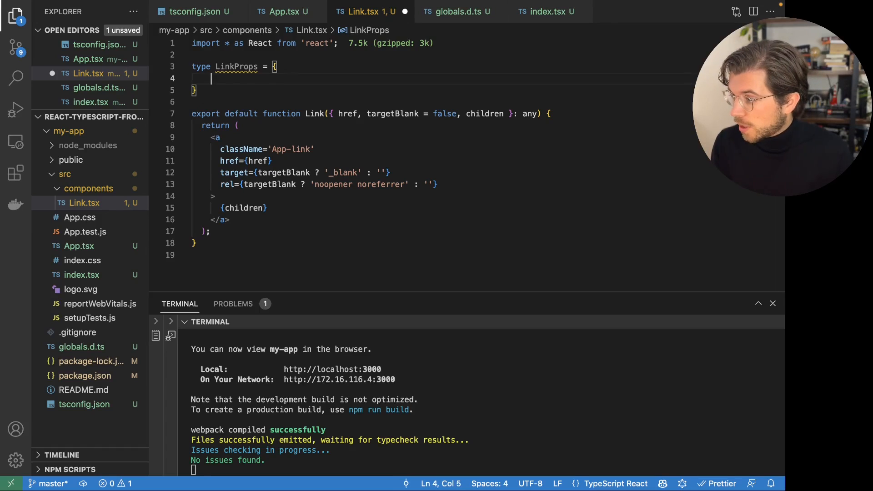
type("href: string;")
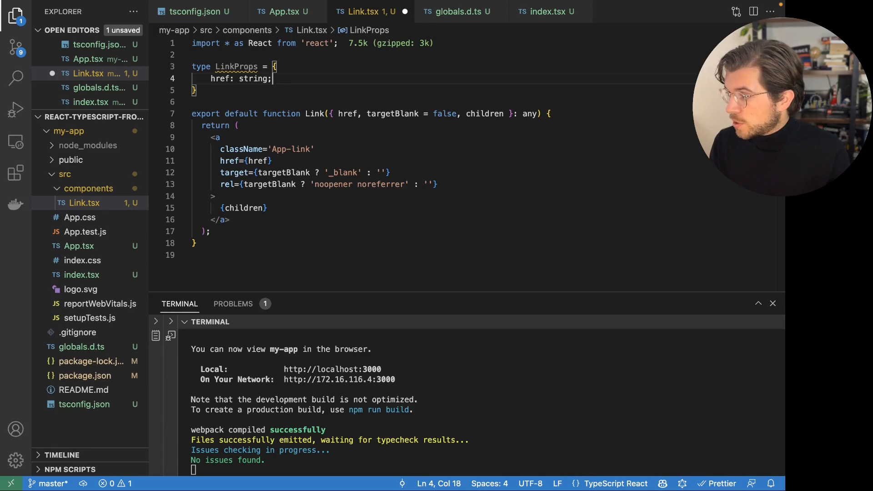
type("targetBlank?: boolean;")
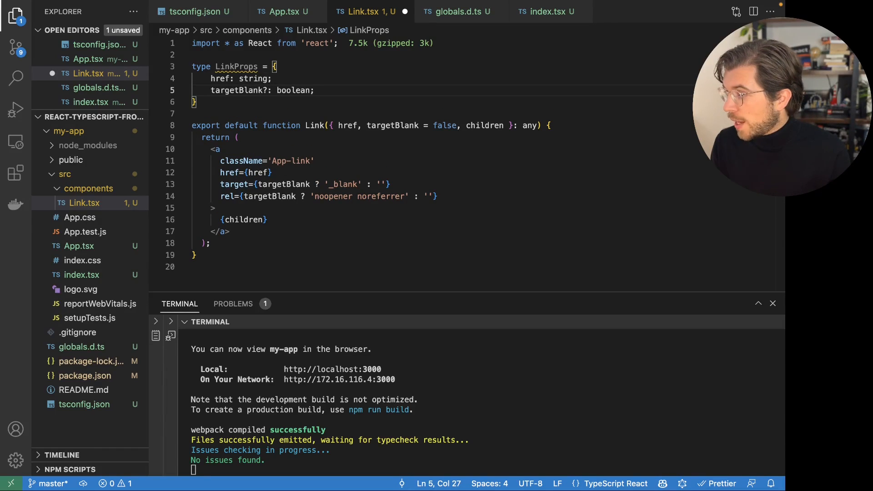
left_click(268, 90)
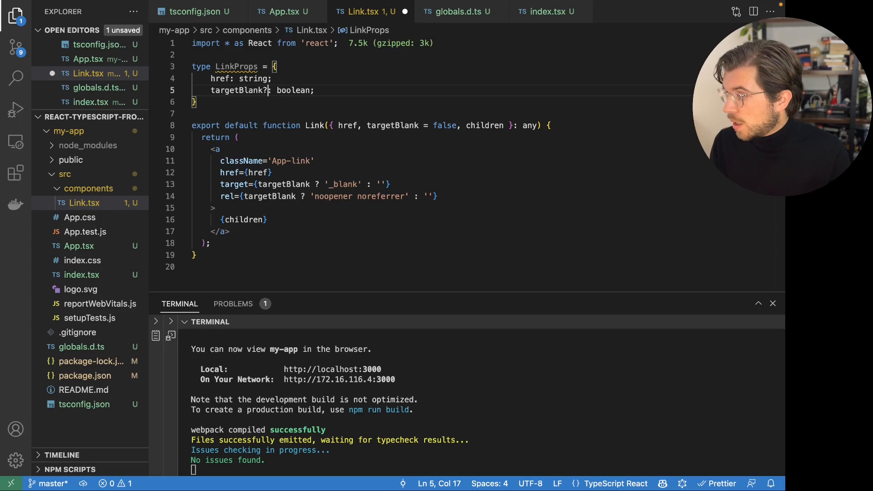
key("Backspace")
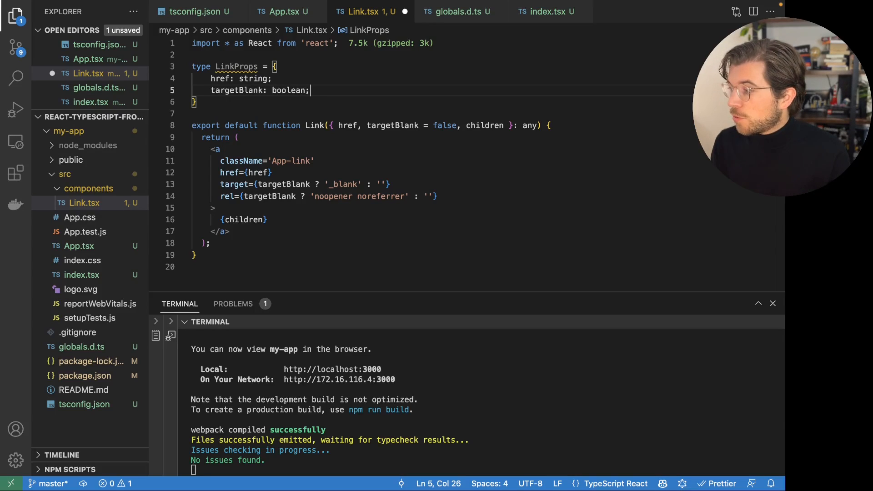
type("children: React.ReactNode;")
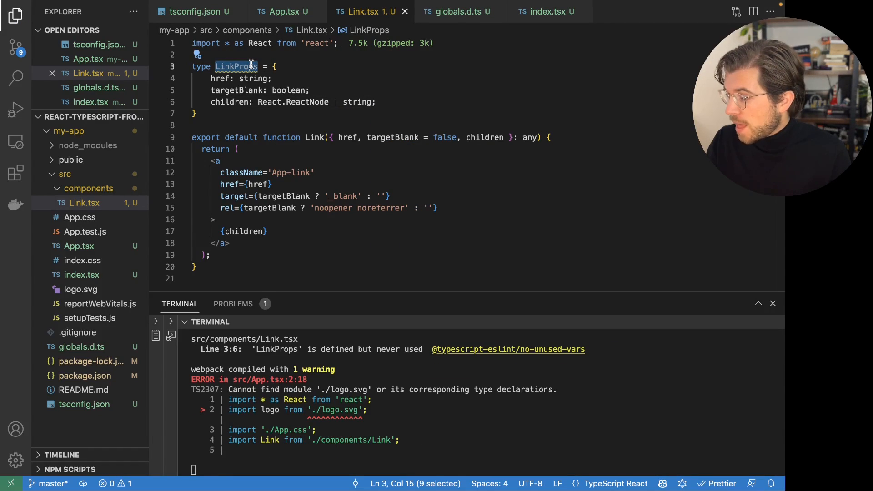
double_click(528, 137)
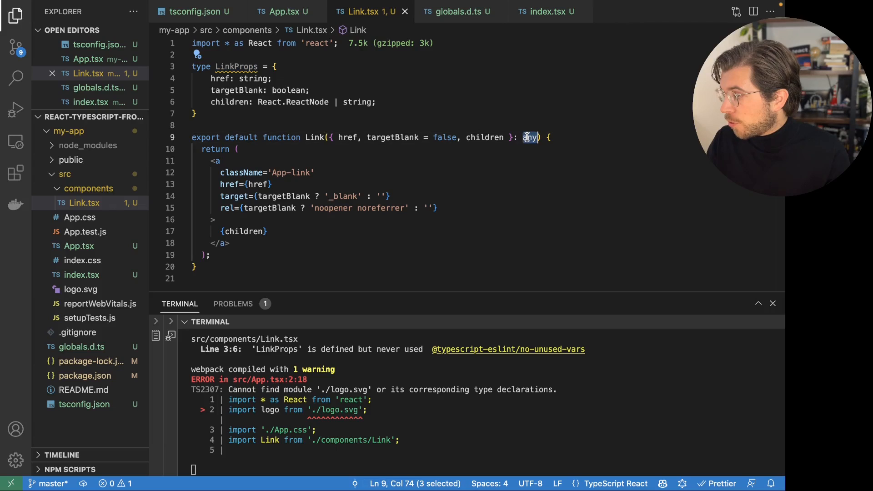
type("LinkProps")
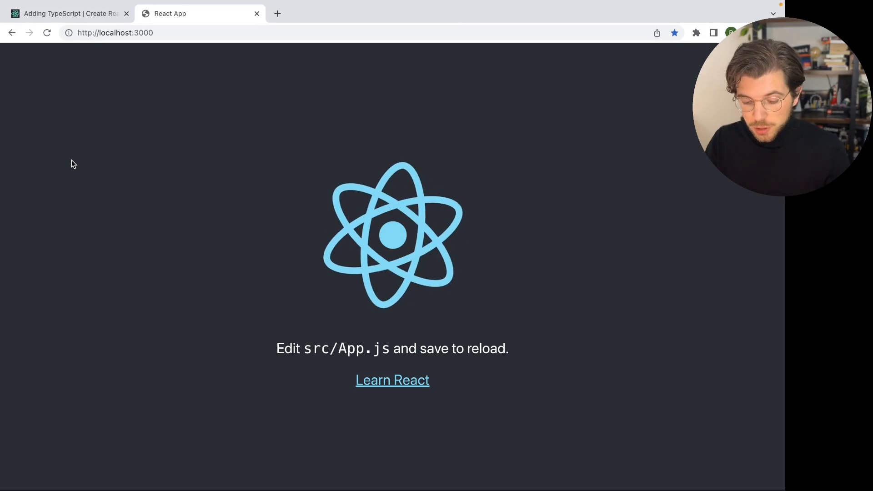
Step: Bring up globals.d.ts again while the type check reports no issues
left_click(46, 33)
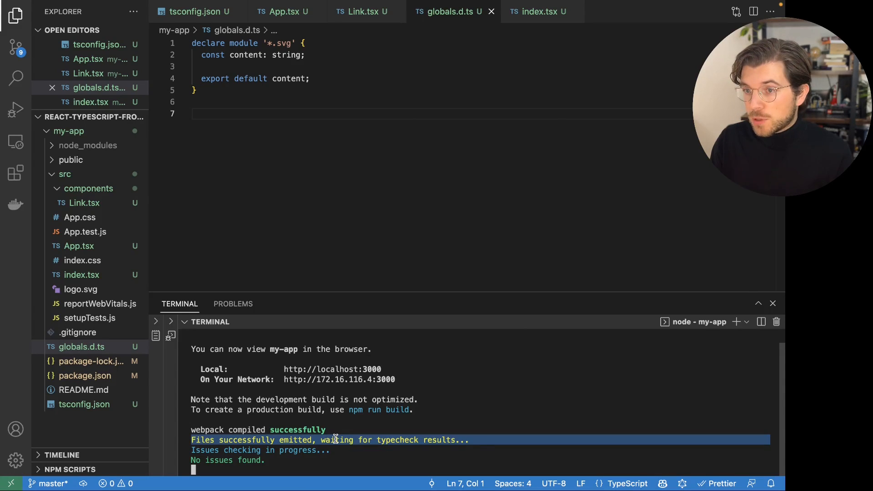
mouse_move(78, 245)
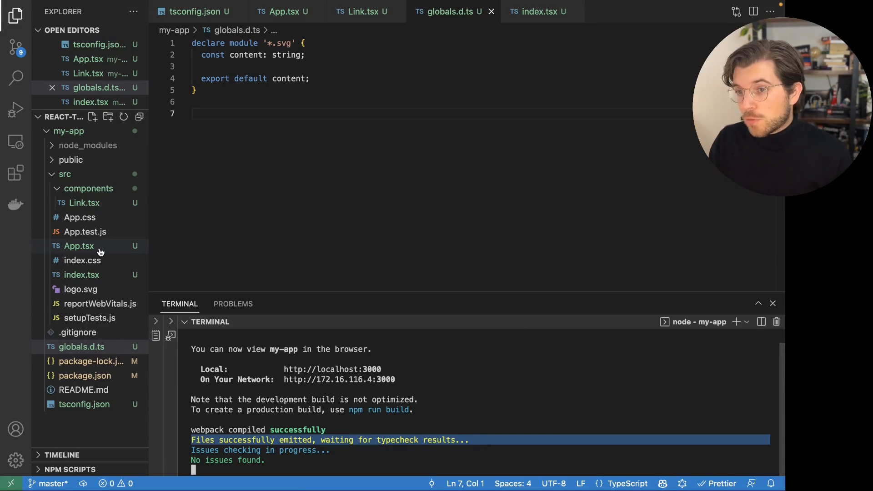
mouse_move(78, 245)
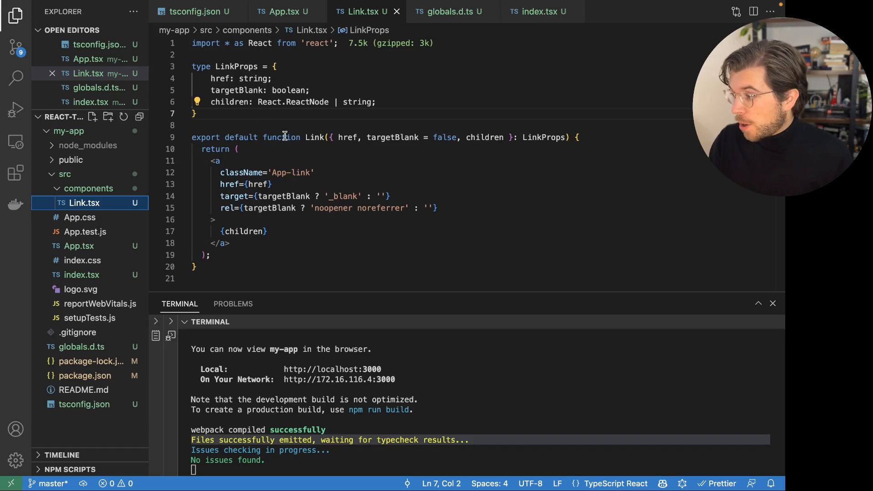
mouse_move(542, 138)
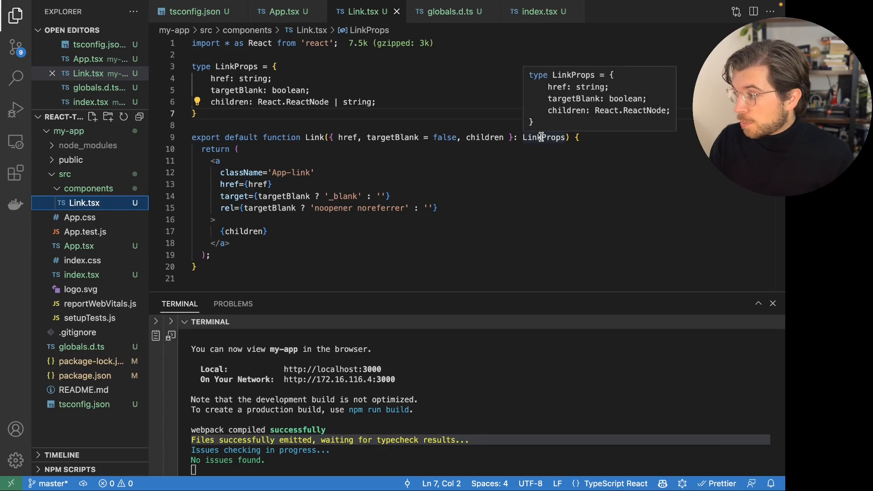
Step: Show App.tsx scrolled to the <Link> usage now accepting LinkProps
left_click(284, 12)
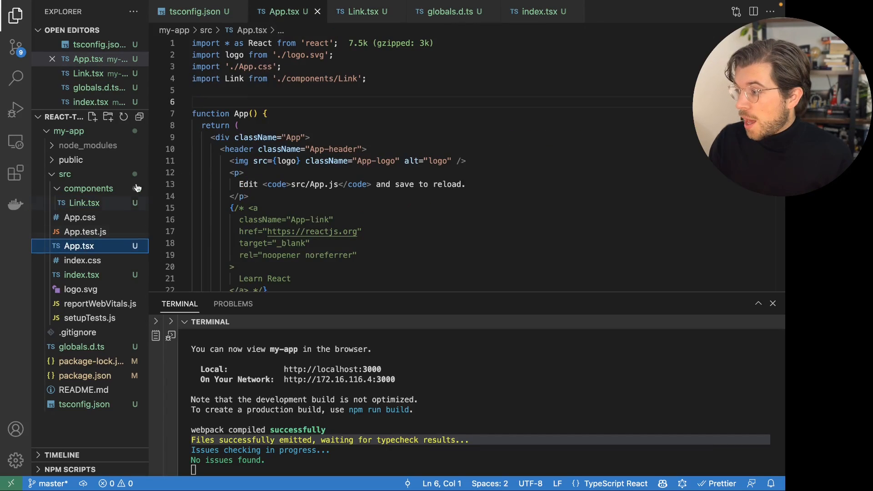
scroll("down", 3)
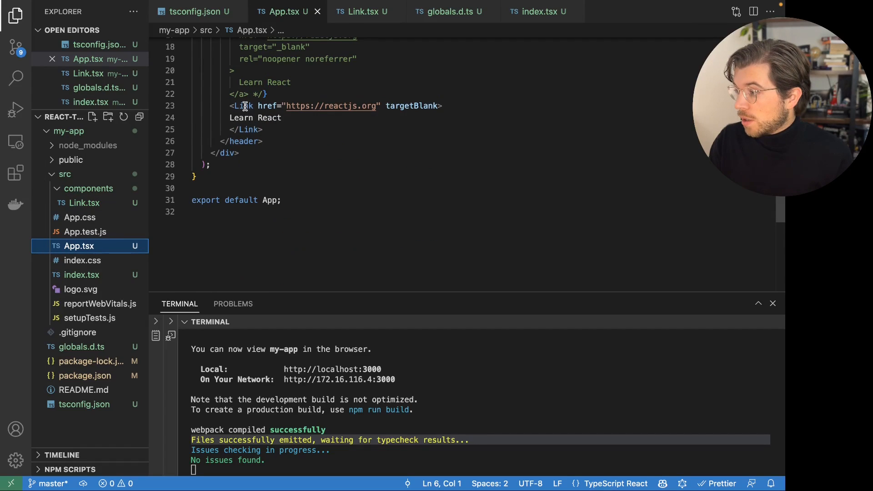
mouse_move(244, 106)
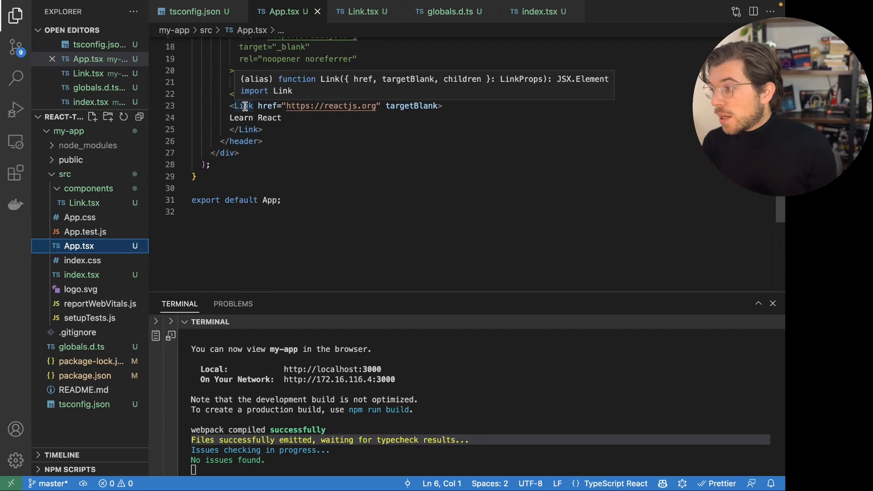